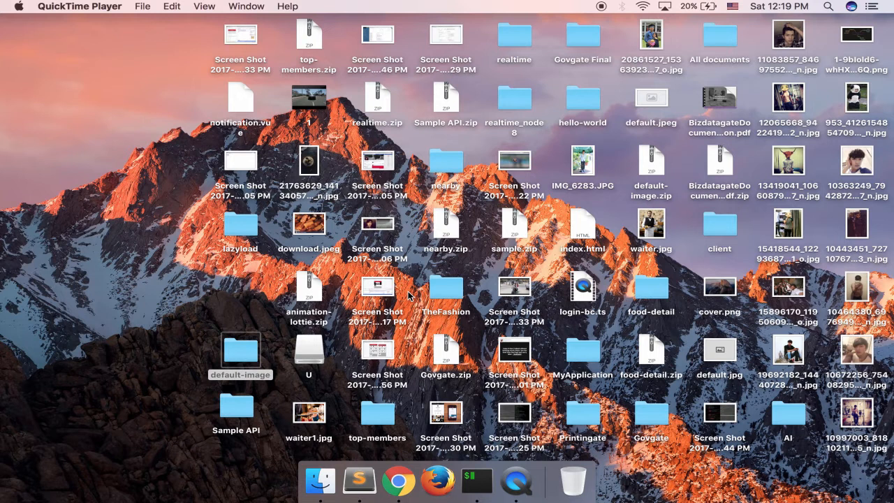
mouse_move(410, 296)
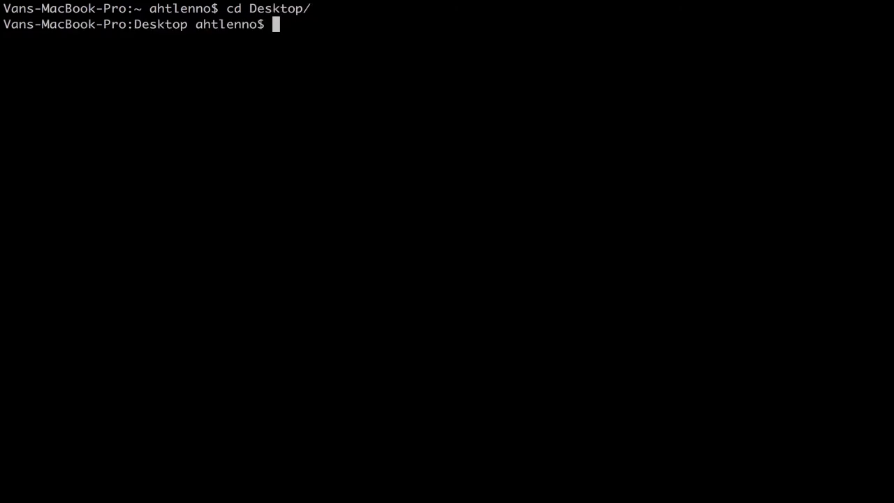
- Enter the default-image folder and start the Ionic Lab server with sudo ionic serve -l
text(cd default-image)
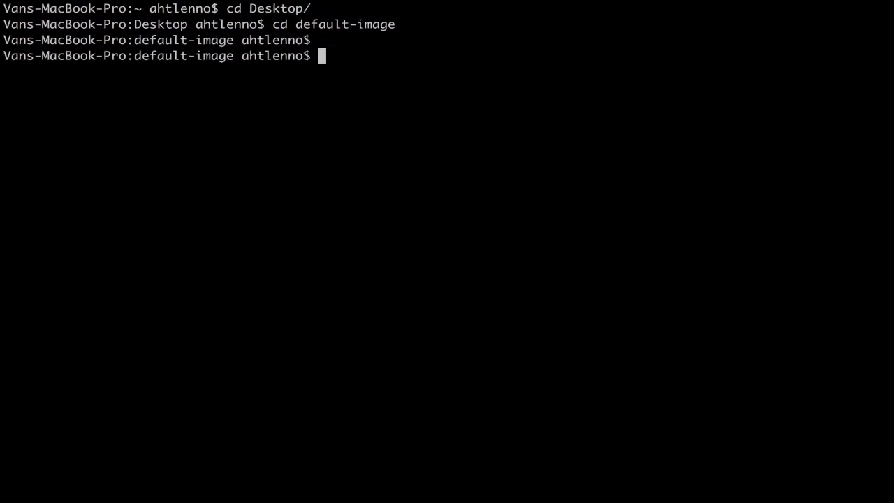
text(sudo)
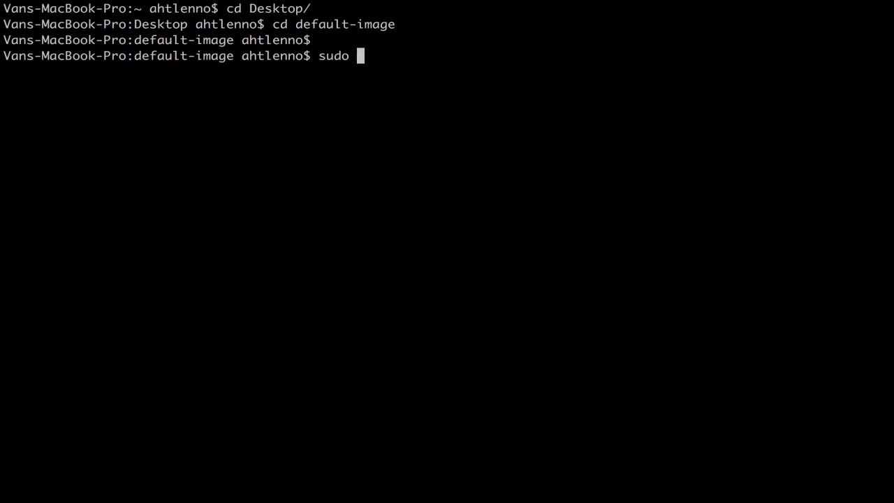
text(ionic serve -l)
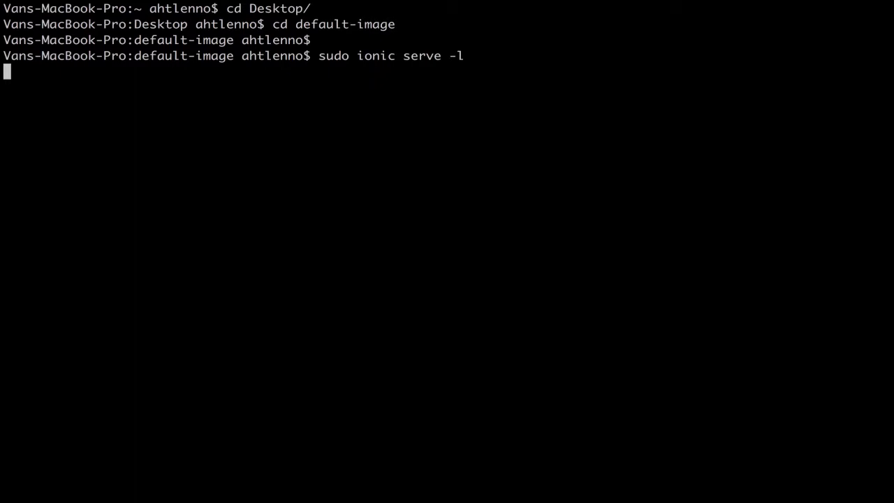
mouse_move(344, 303)
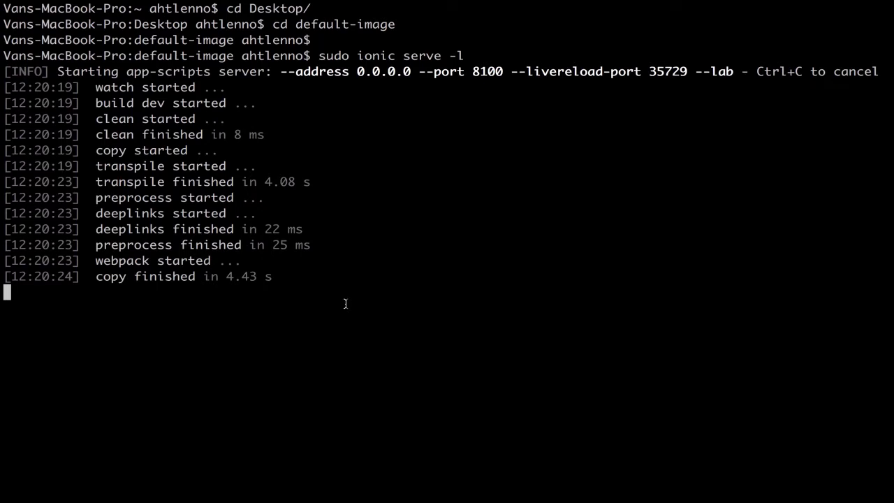
mouse_move(275, 231)
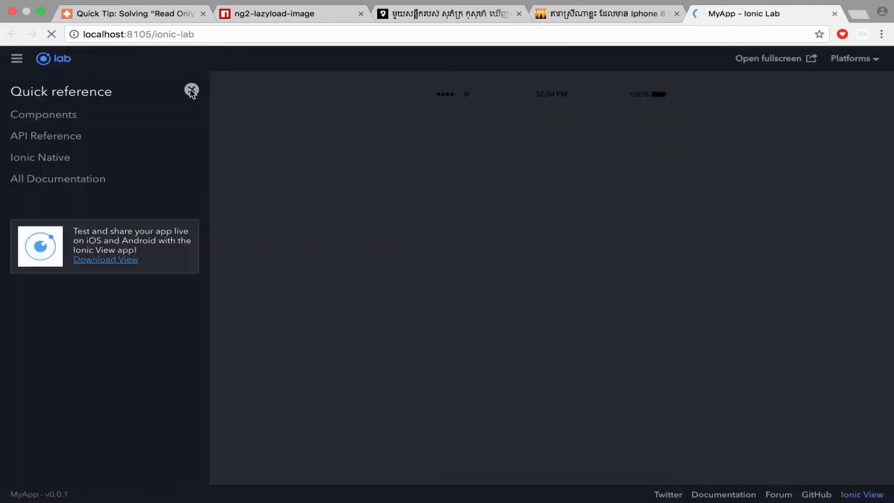
- Hide the Quick reference panel and browse the São Paulo image cards in Chrome's lab preview
click(191, 91)
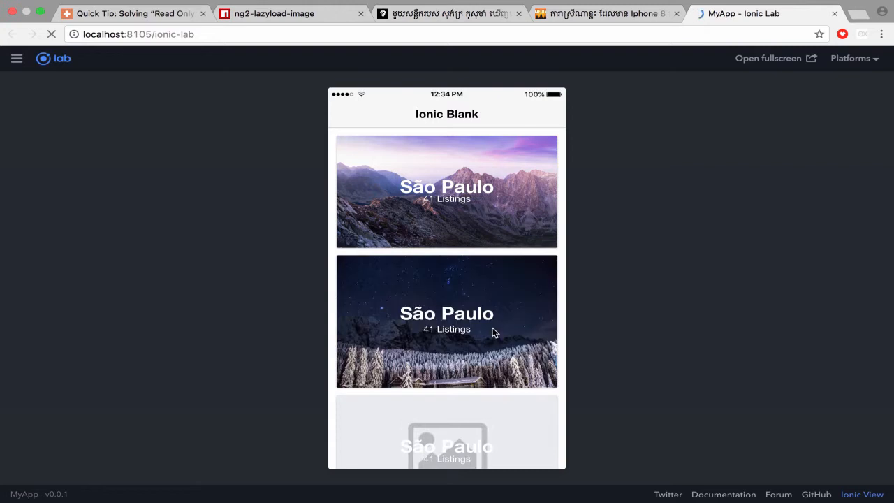
scroll(down, 3)
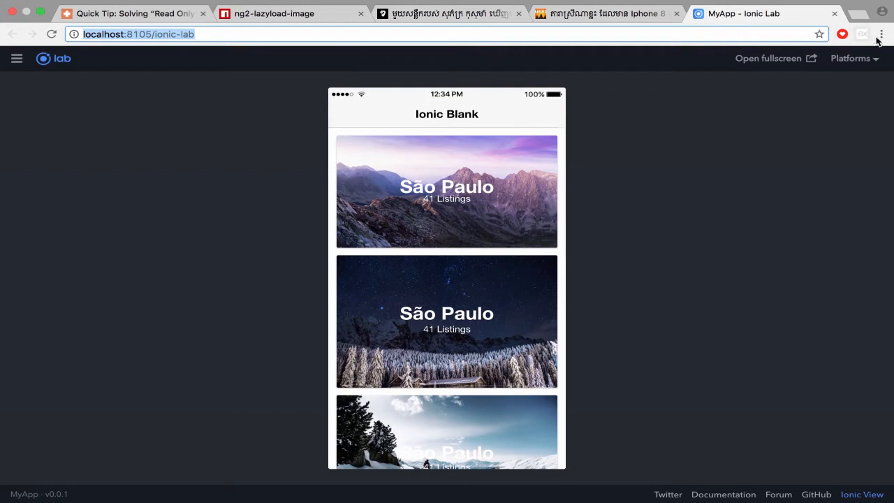
click(881, 34)
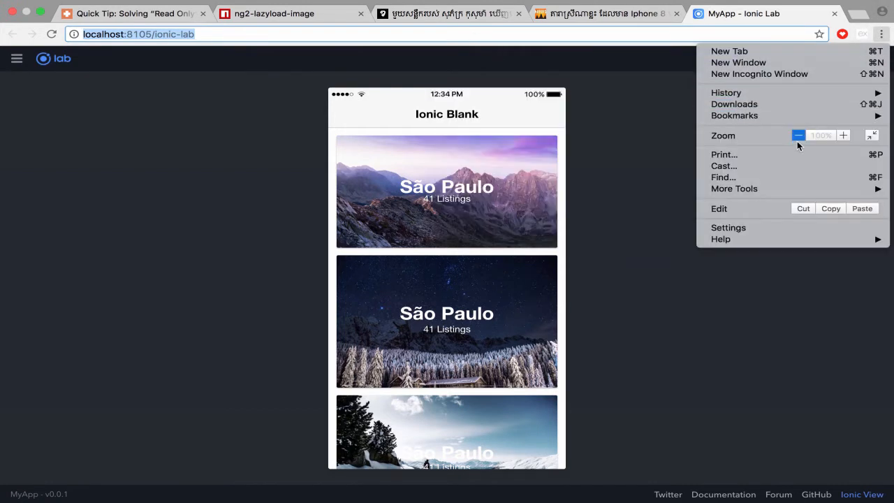
mouse_move(760, 111)
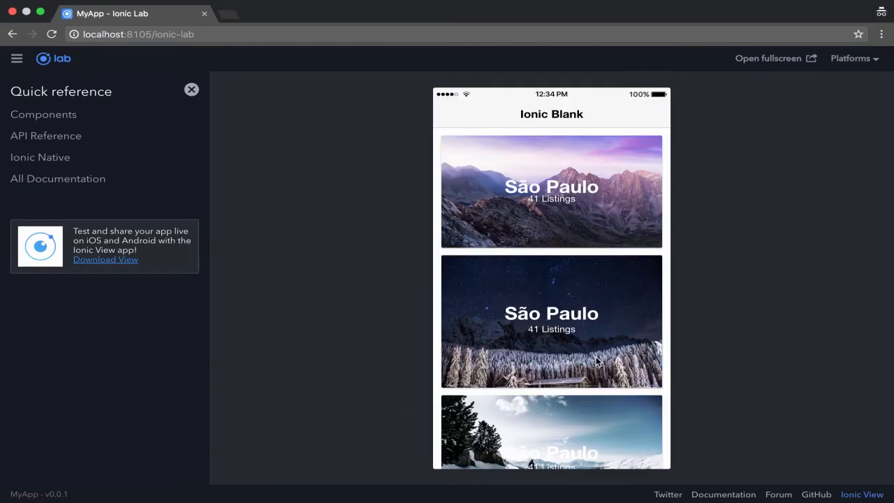
scroll(down, 3)
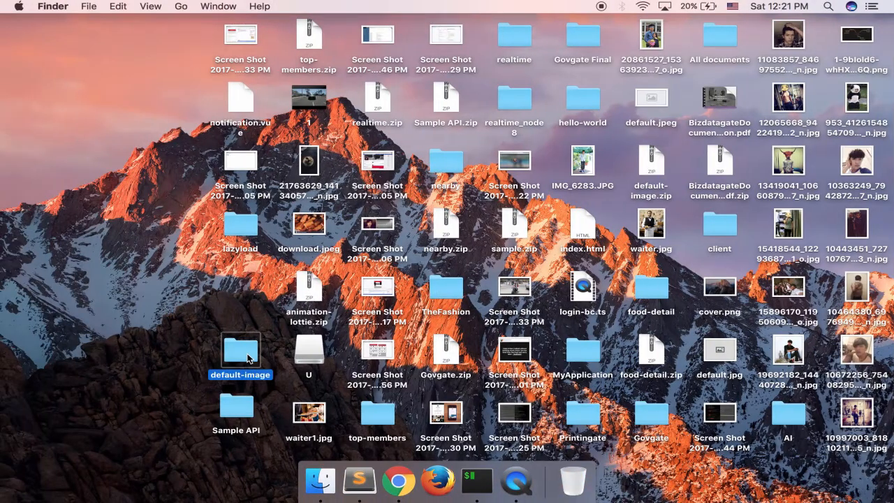
mouse_move(248, 225)
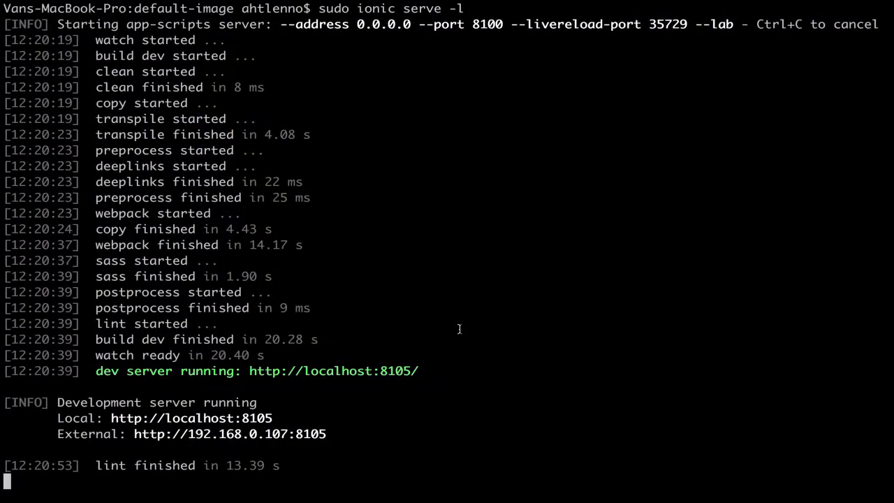
- Stop the default-image server, discard the sample ionic start command, and serve the lazyload project
key(ctrl+c)
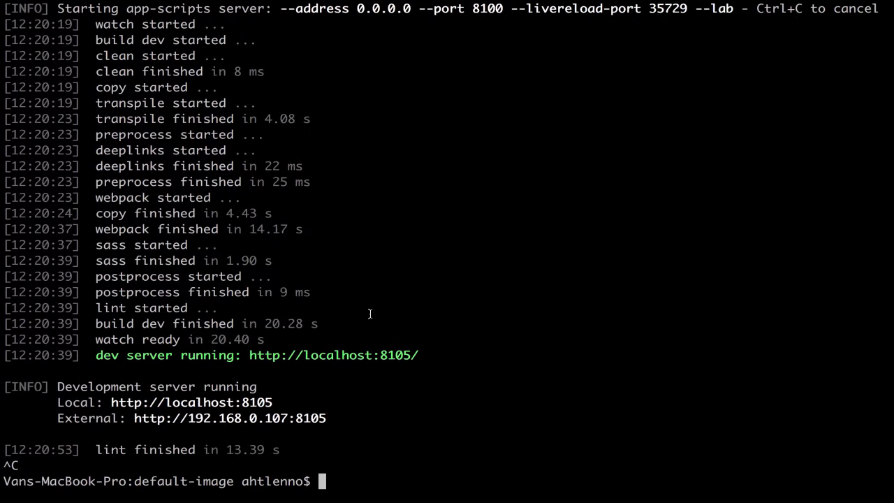
text(cd ..)
text(su)
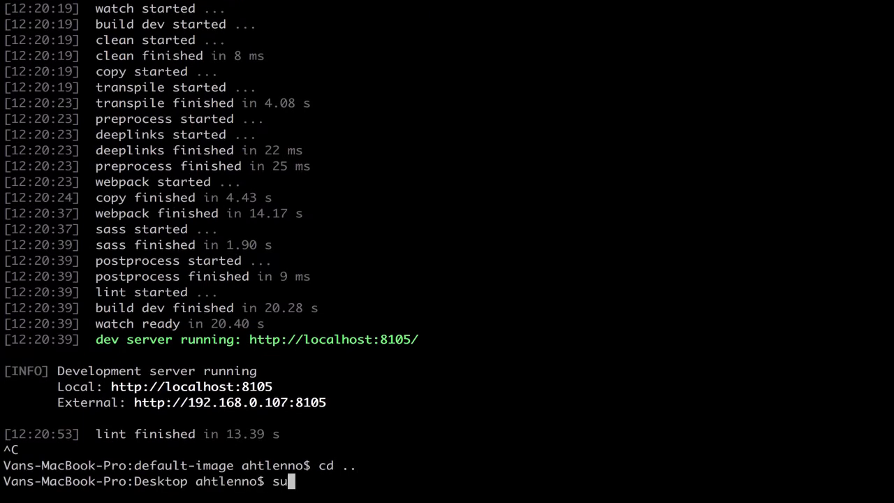
text(do ionic)
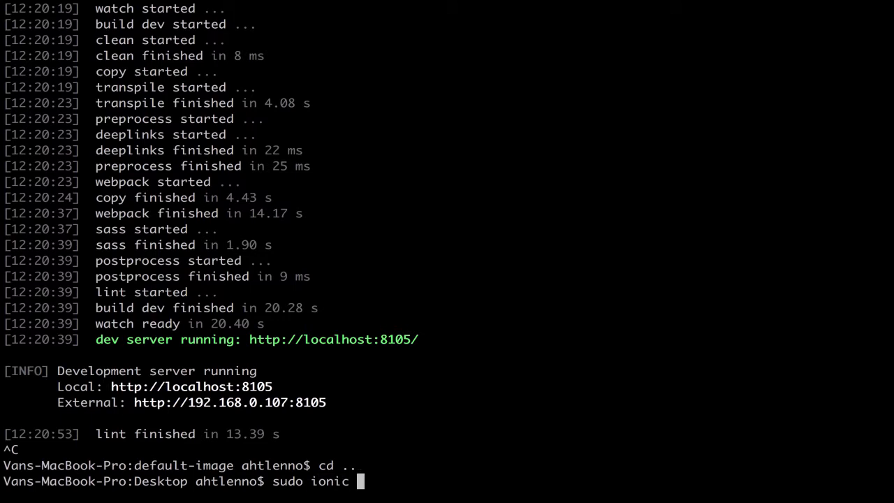
text(start)
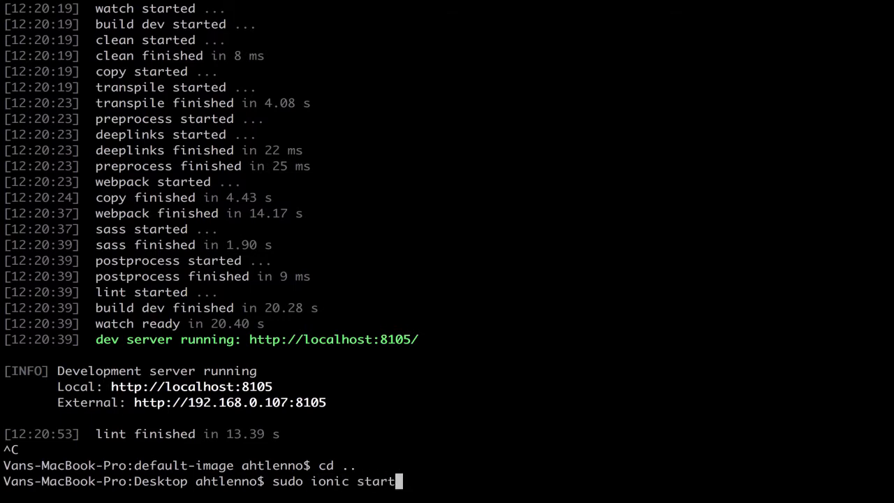
text(projectname)
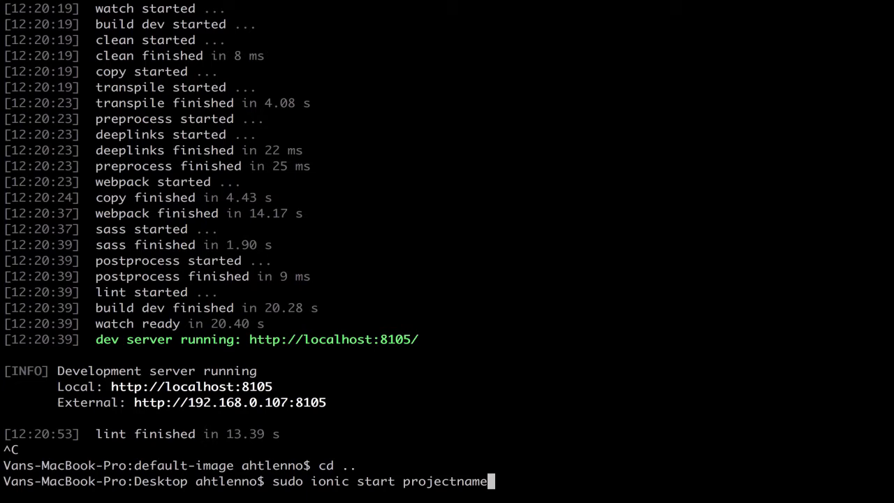
text(bla)
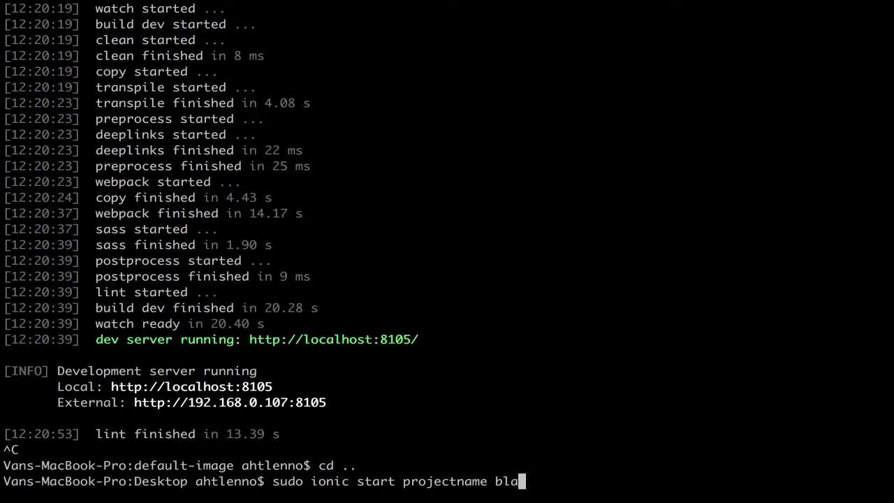
key(BackSpace)
text(cd)
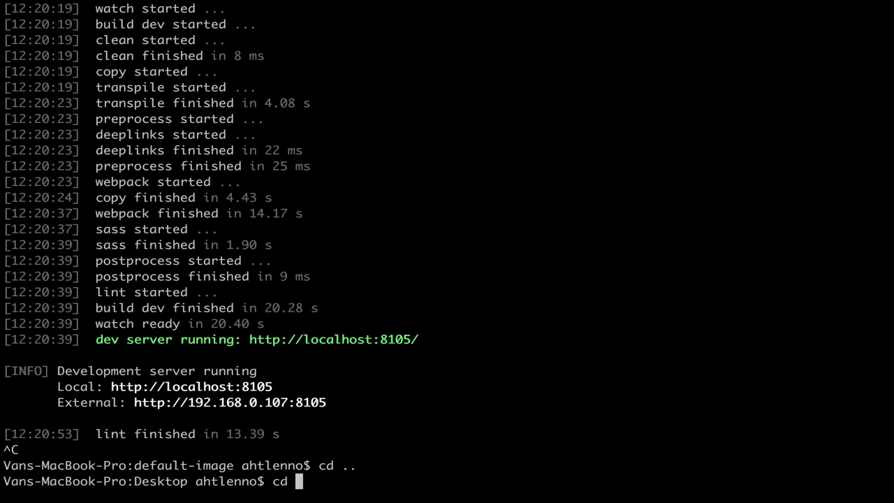
text(lazyload/)
text(sudo ionic serve -l)
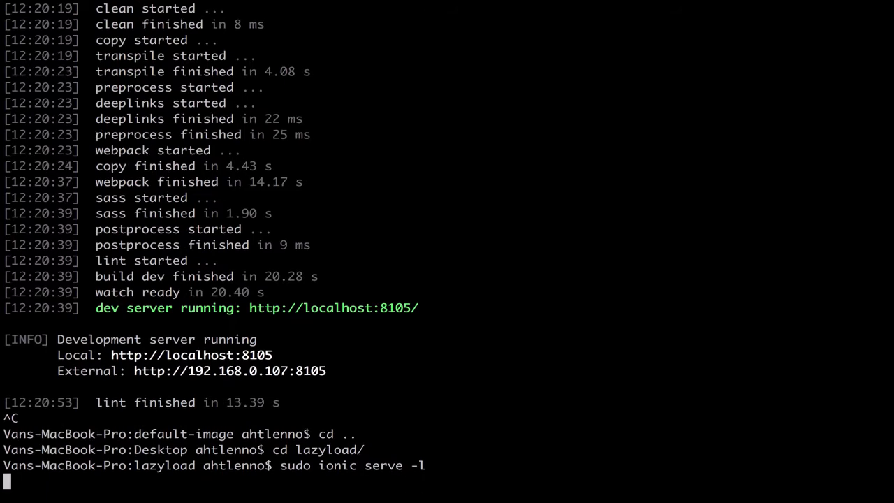
mouse_move(340, 229)
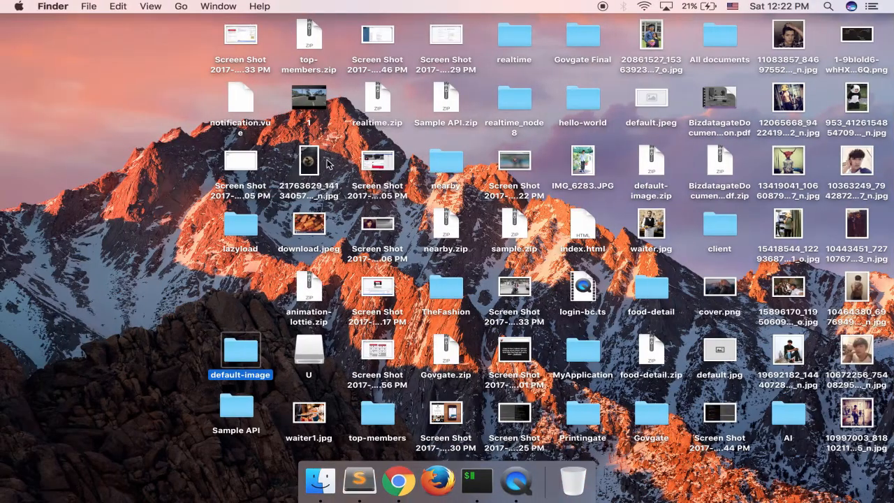
- Maximize Sublime, expand src > pages > home, and open home.ts and home.html
click(240, 223)
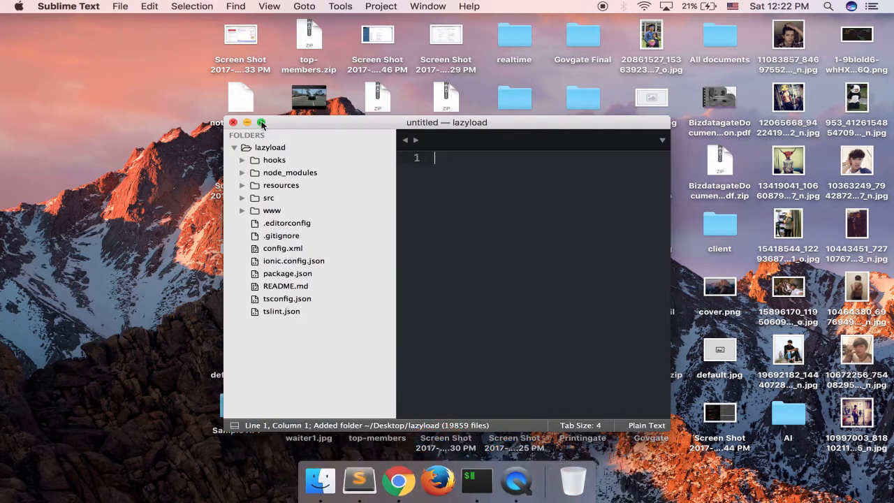
click(261, 122)
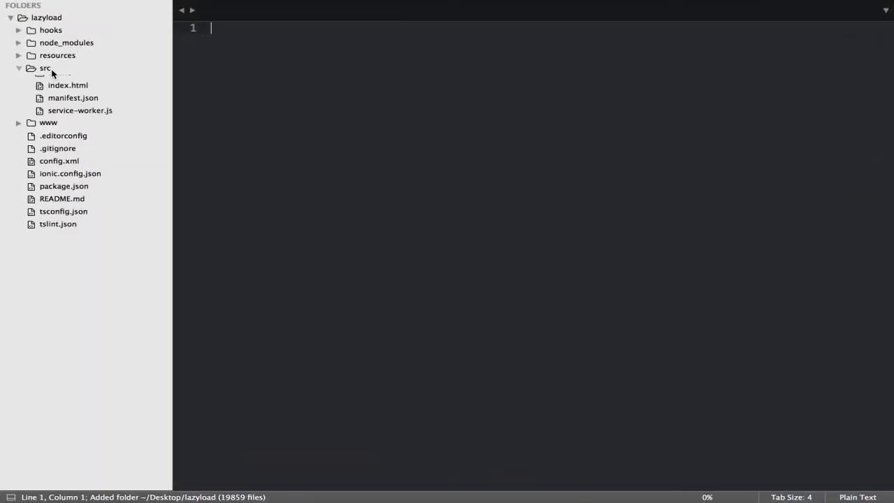
click(45, 67)
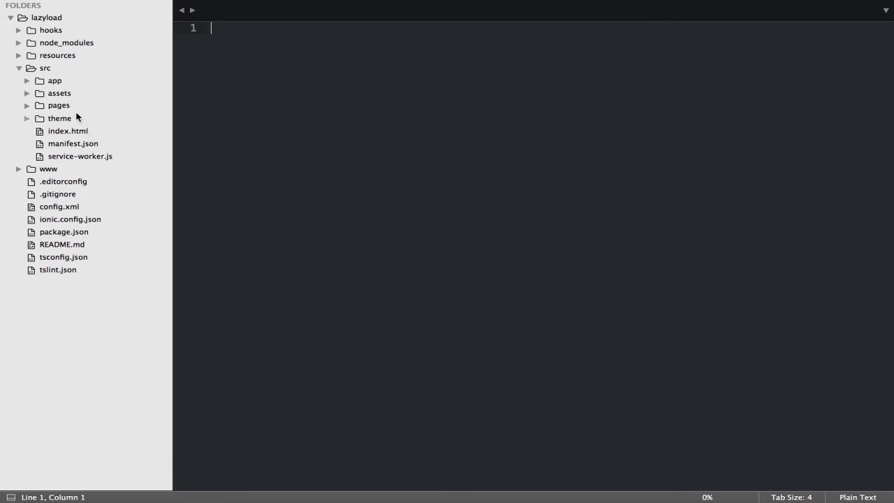
click(58, 105)
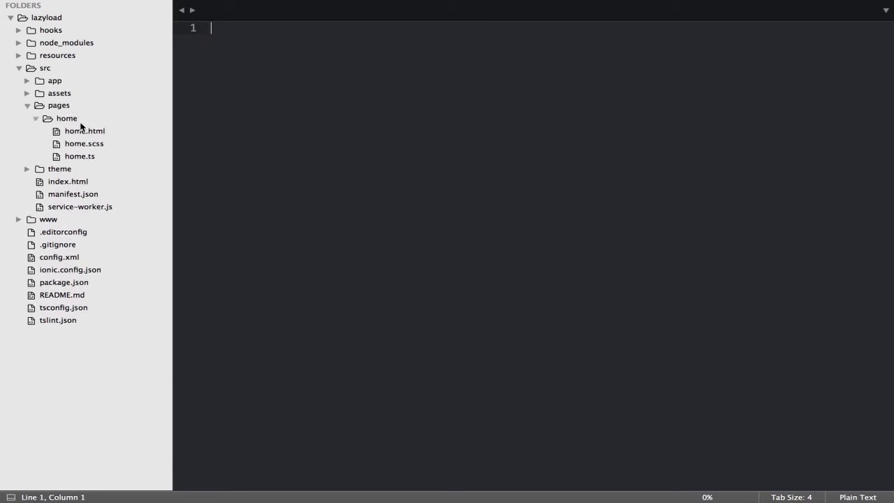
click(80, 156)
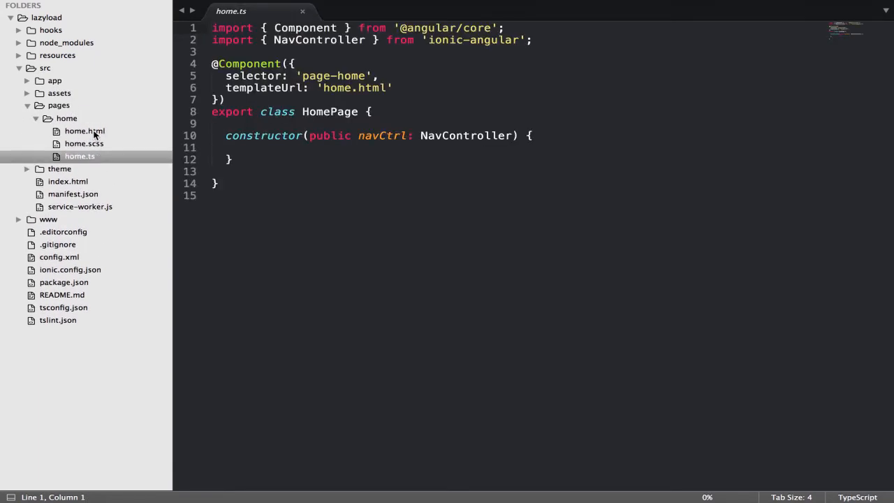
click(85, 131)
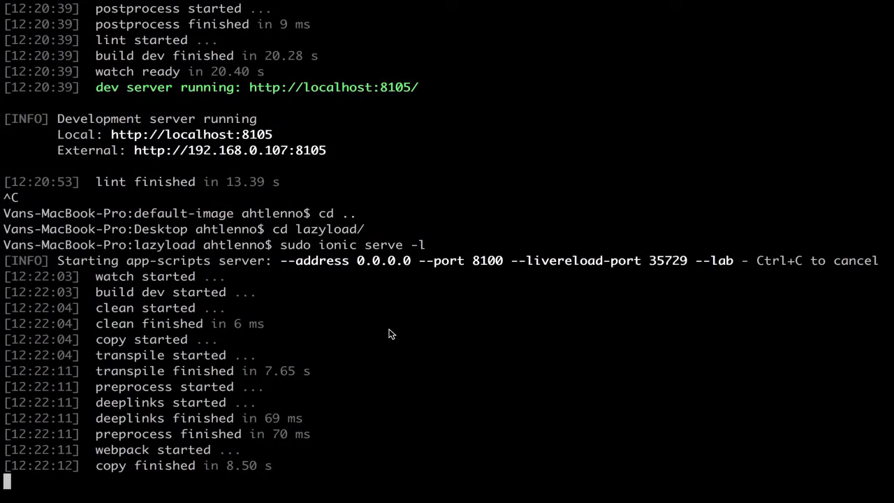
mouse_move(406, 461)
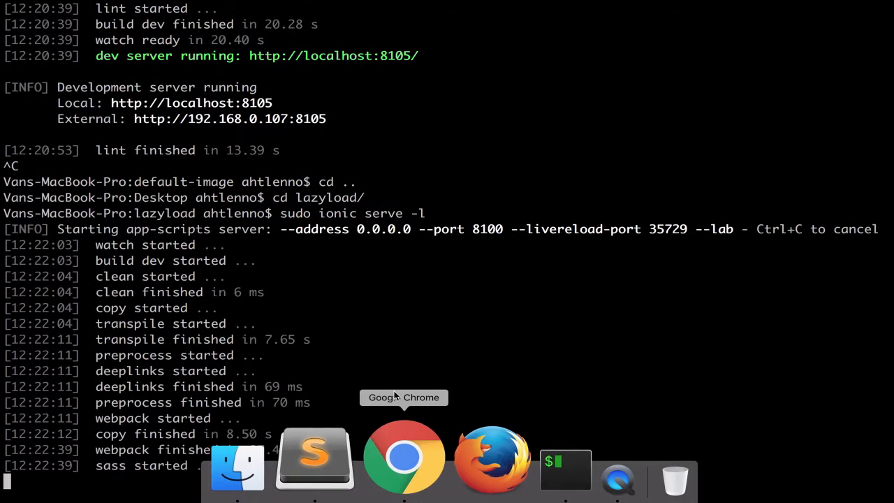
- Switch to Google Chrome once the lazyload build reaches its sass step
click(403, 457)
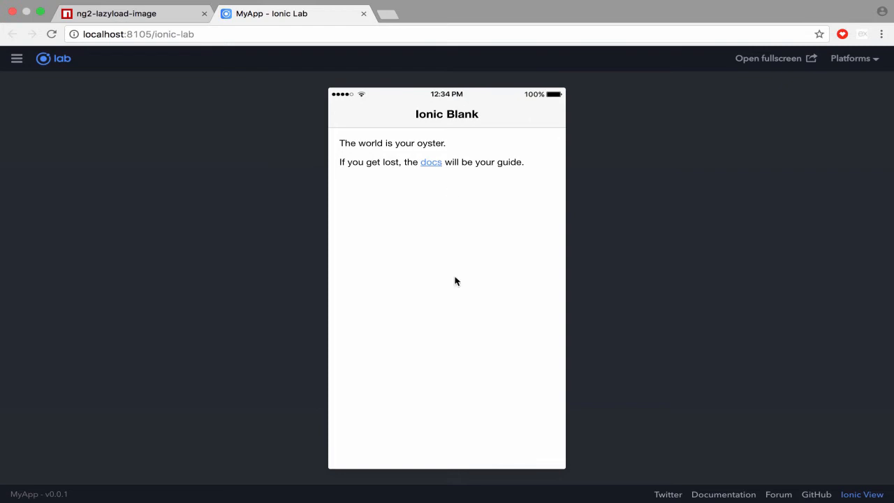
mouse_move(251, 118)
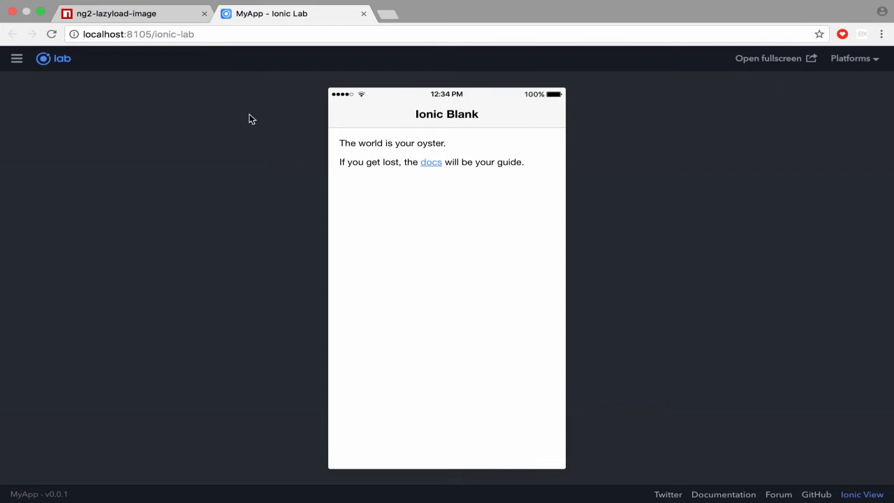
- Read through the ng2-lazyload-image npm package README
click(129, 14)
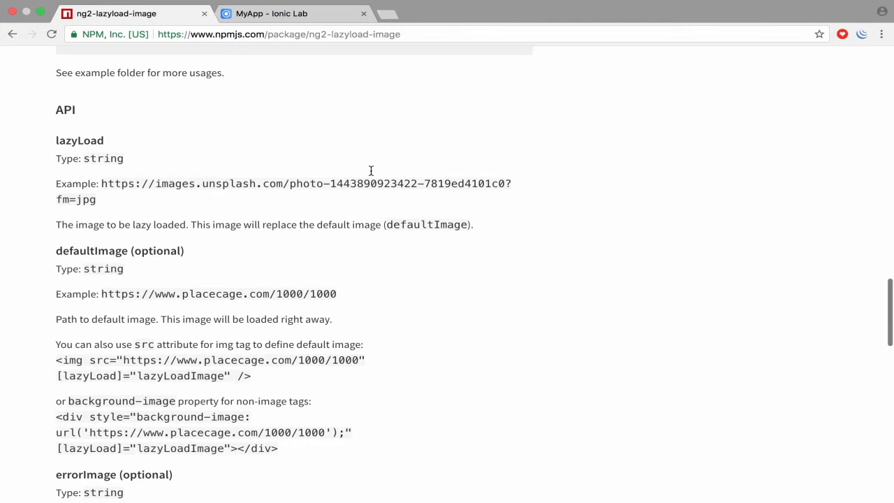
scroll(up, 3)
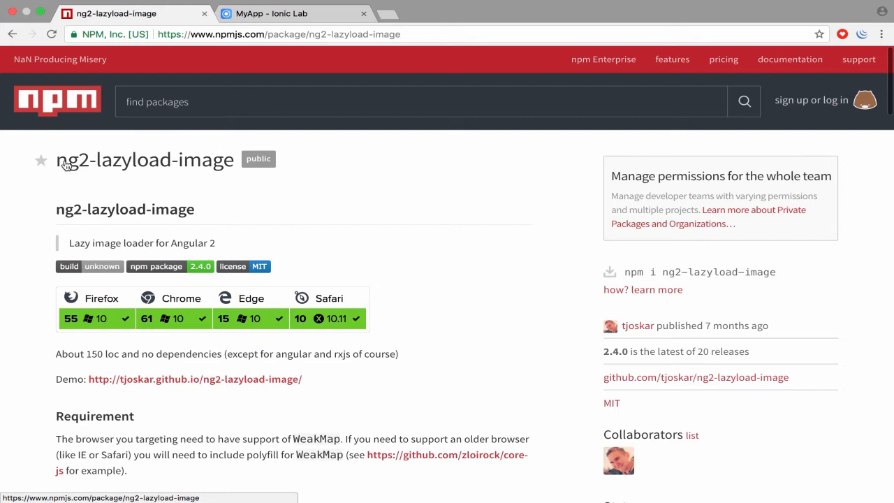
mouse_move(166, 97)
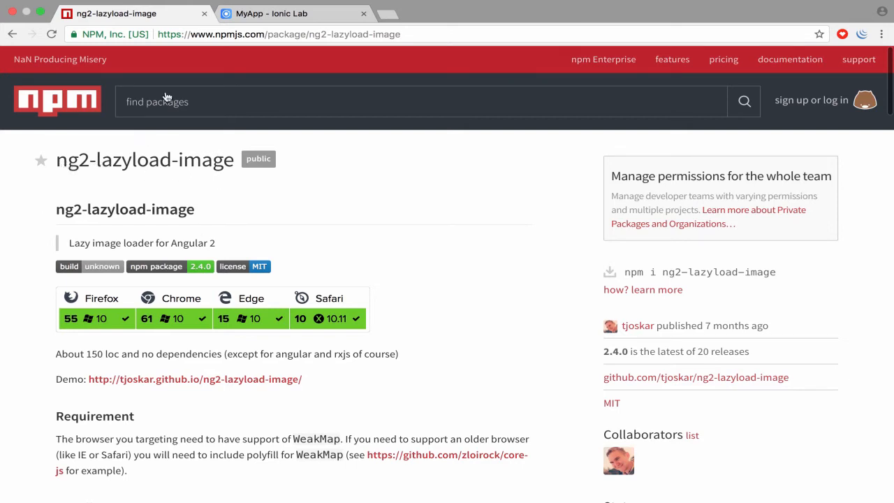
scroll(down, 3)
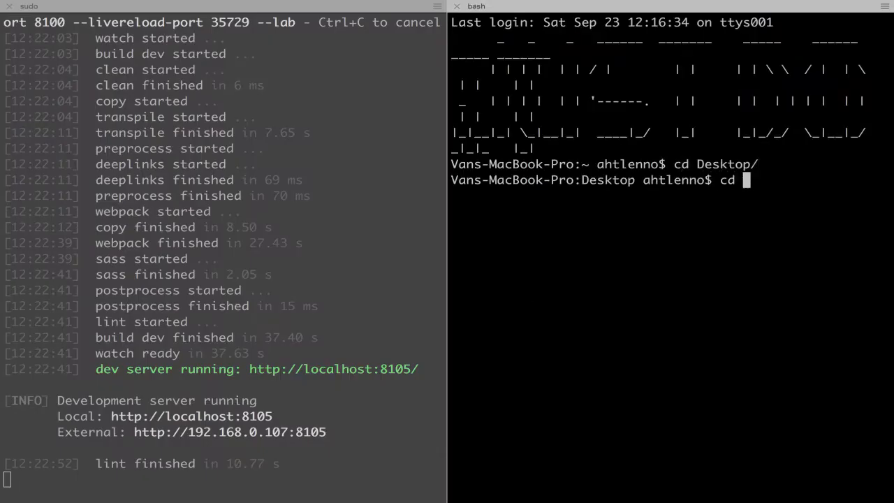
- In a second shell, move into lazyload and run sudo npm install ng2-lazyload-image --save
text(lazyload/)
text(sudo)
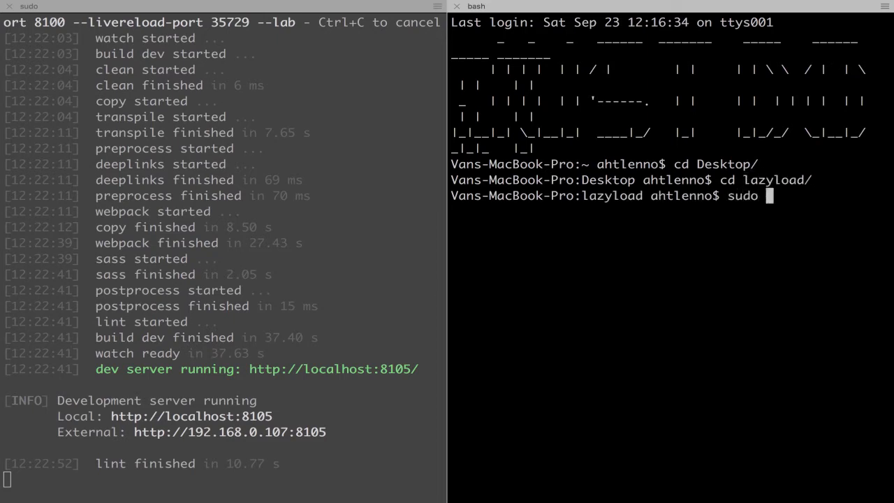
text(npm install ng2-lazyload-image --save)
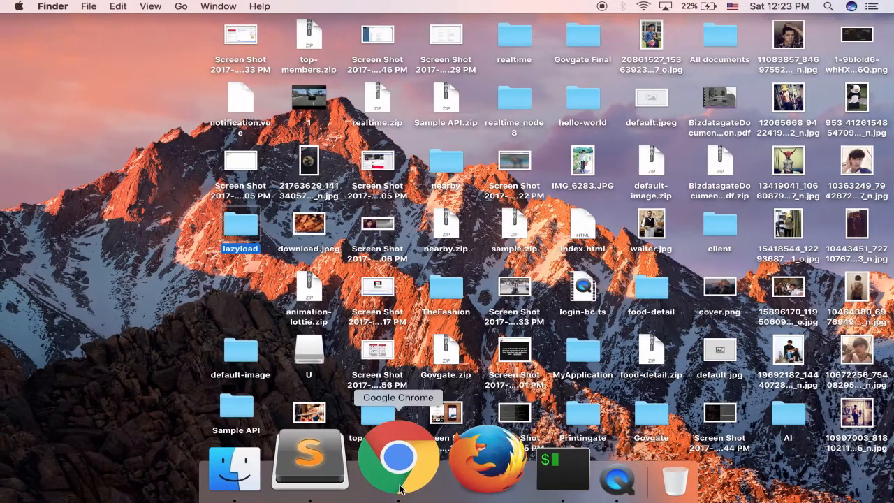
- Bring Sublime Text forward and open src/app/app.module.ts
click(398, 457)
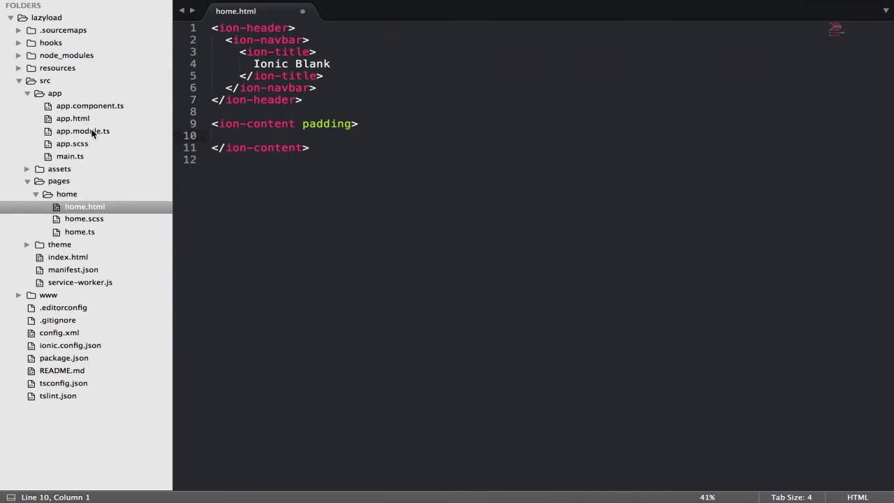
click(82, 131)
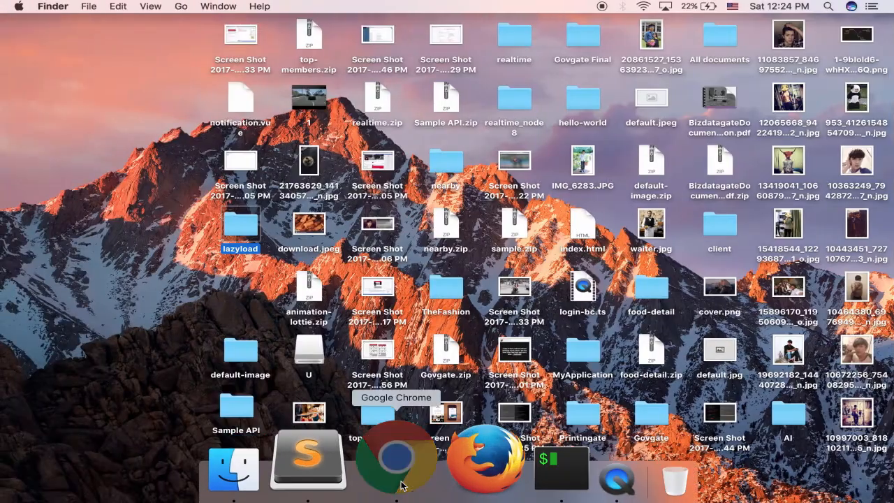
- Copy the LazyLoadImageModule import into app.module.ts and add LazyLoadImageModule to imports
click(397, 461)
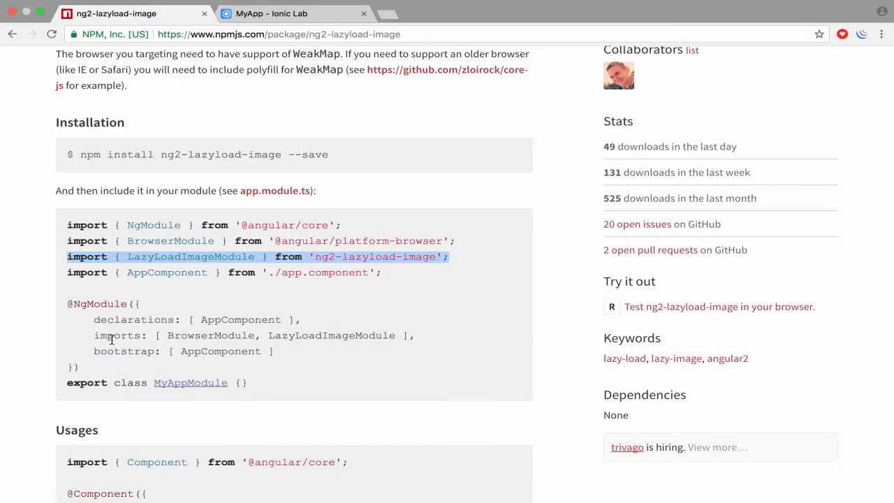
double_click(331, 335)
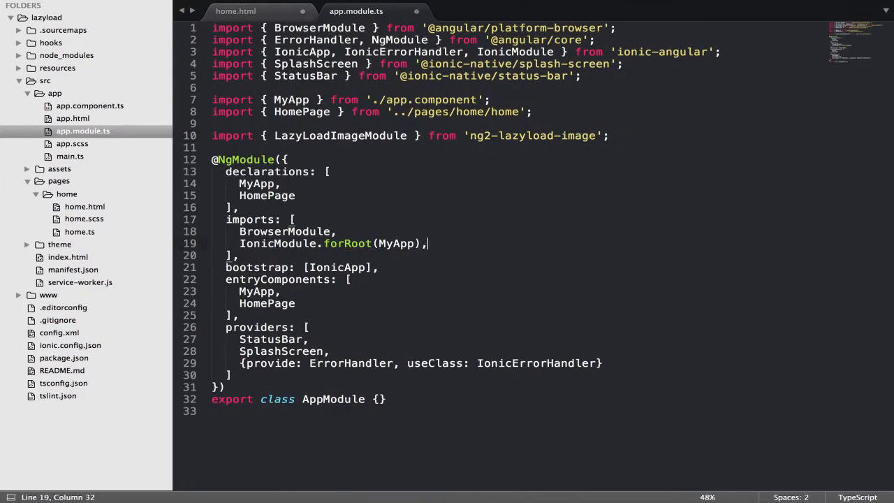
text(LazyLoadImageModule)
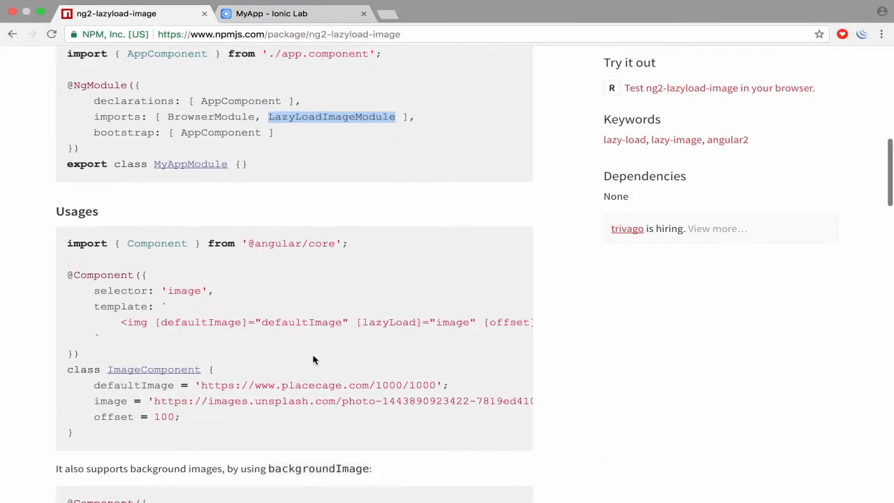
- Review the README usage section and add an img tag to home.html's ion-content
scroll(down, 3)
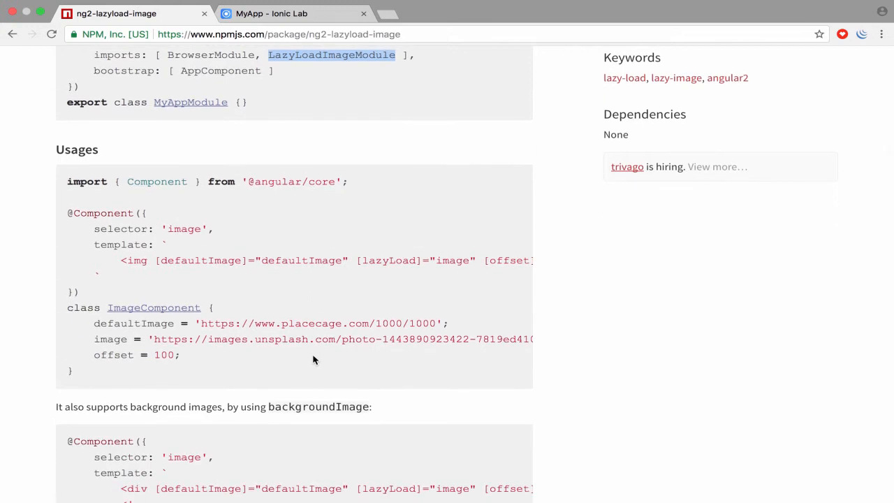
mouse_move(397, 40)
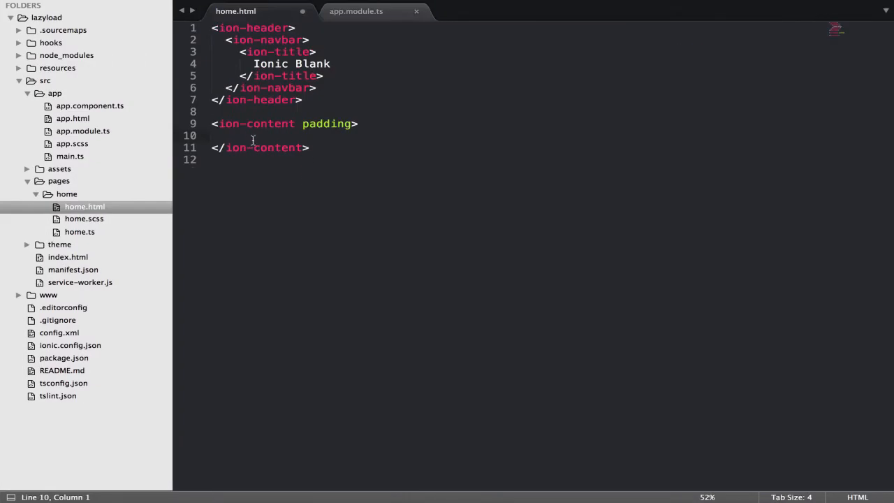
text(<img)
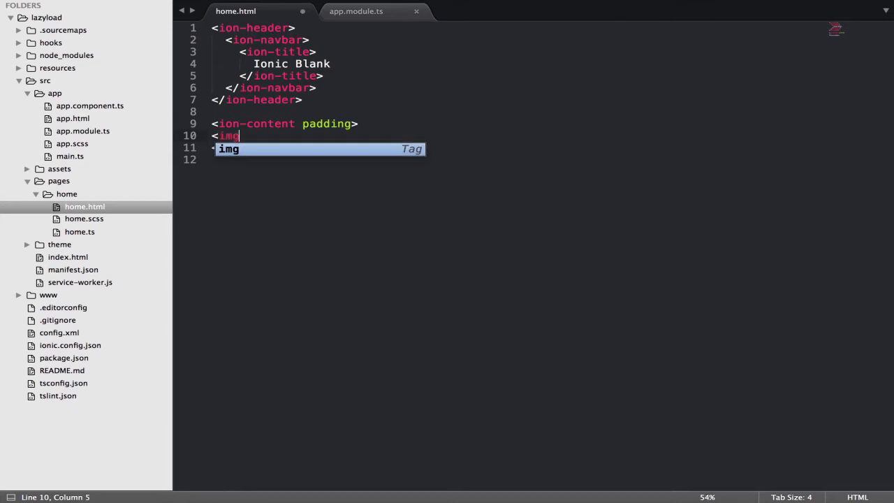
key(Tab)
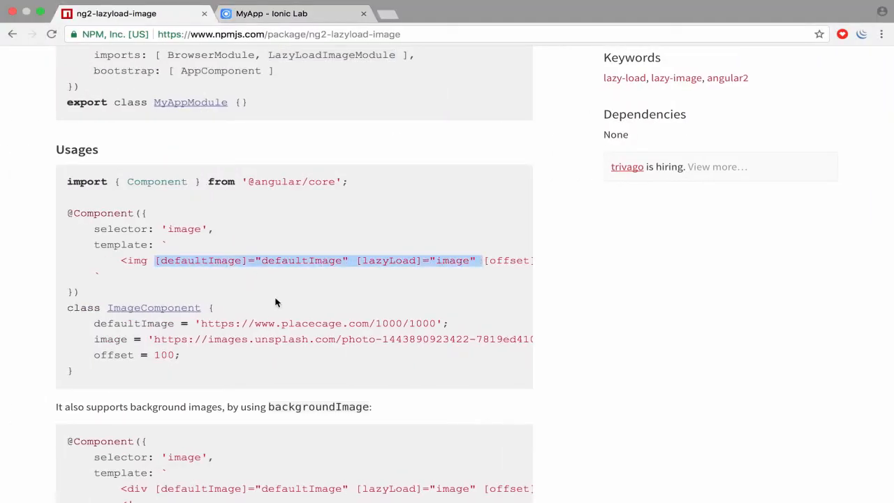
- Find the README's Ionic 2 example and select its #container reference
scroll(down, 3)
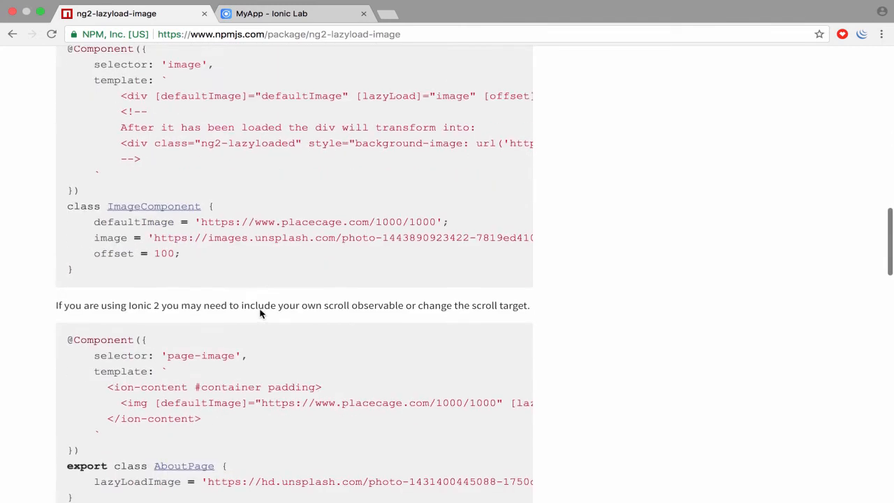
scroll(down, 3)
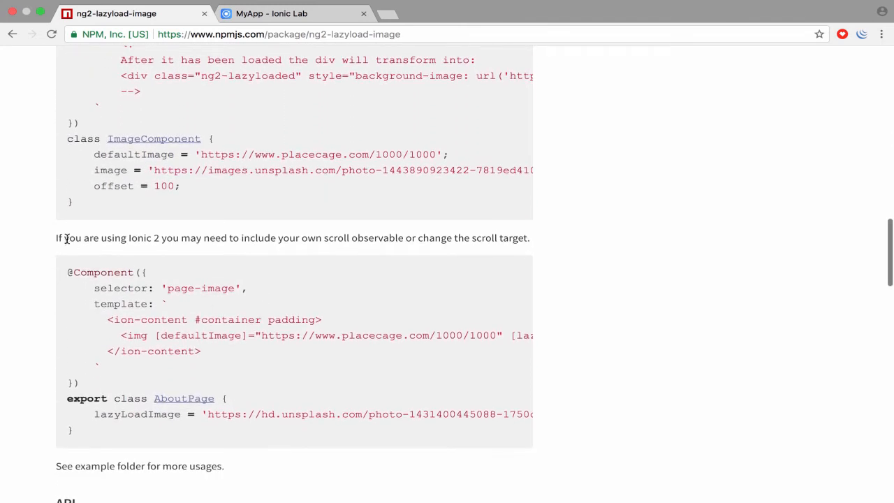
mouse_move(305, 234)
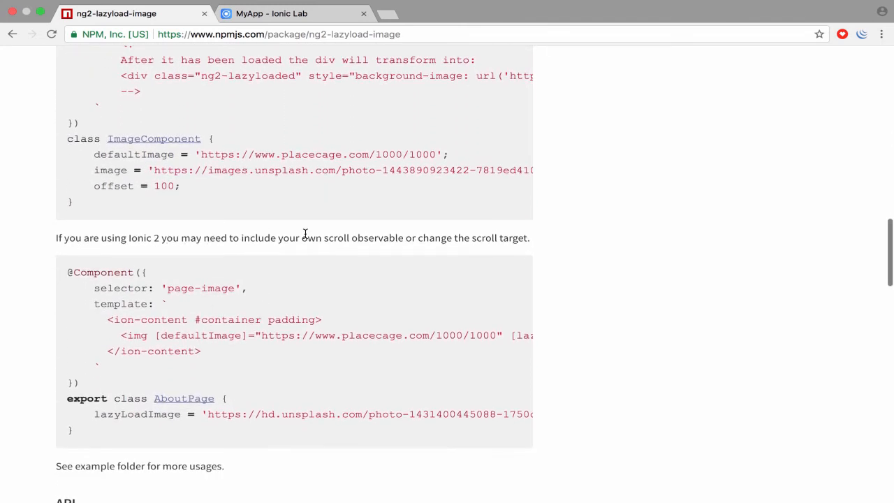
mouse_move(421, 238)
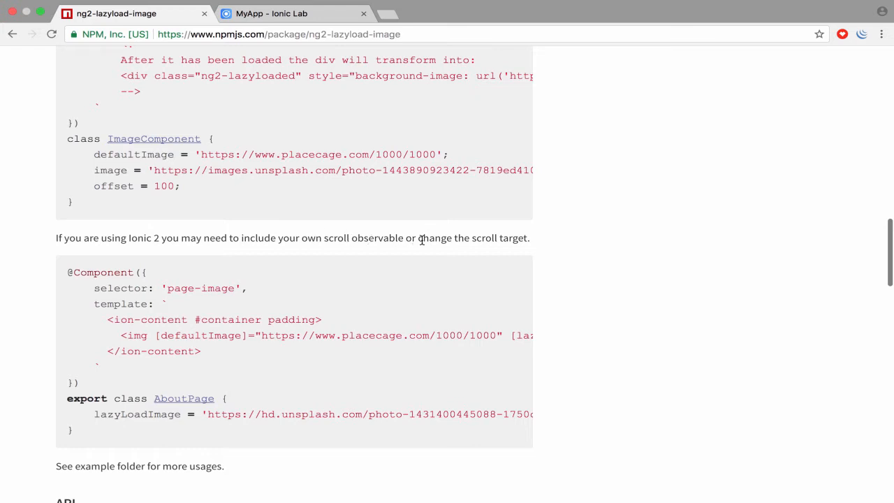
mouse_move(211, 347)
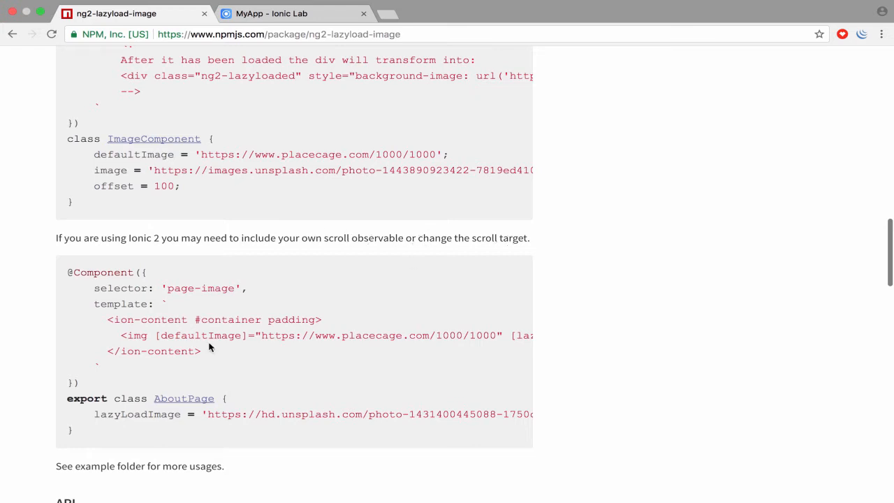
scroll(down, 3)
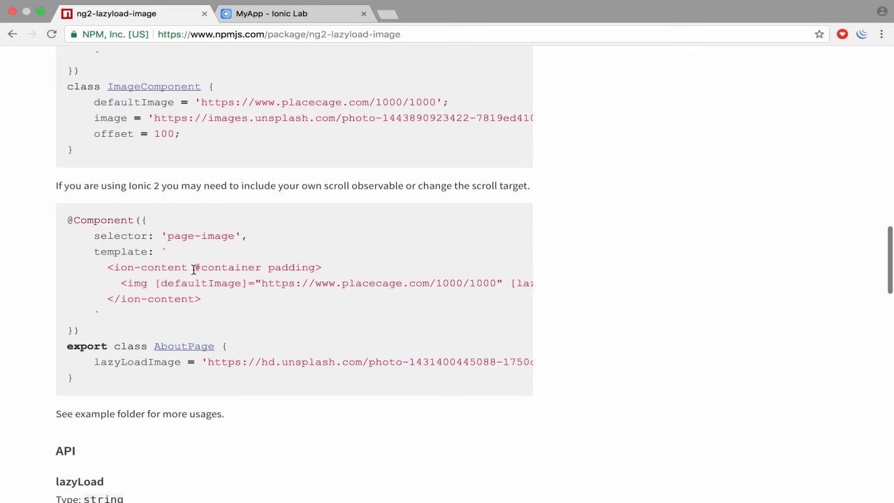
double_click(203, 267)
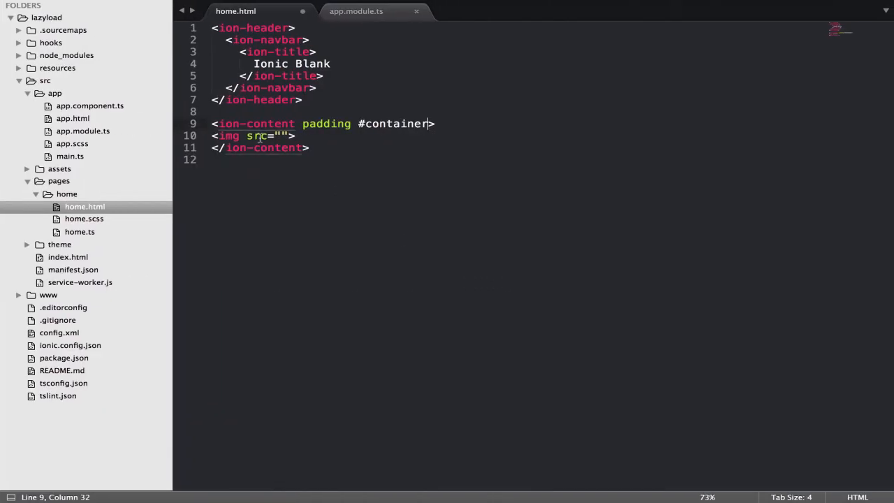
- Replace the img tag's empty src with a placecage defaultImage and lazyLoadImage binding
double_click(258, 136)
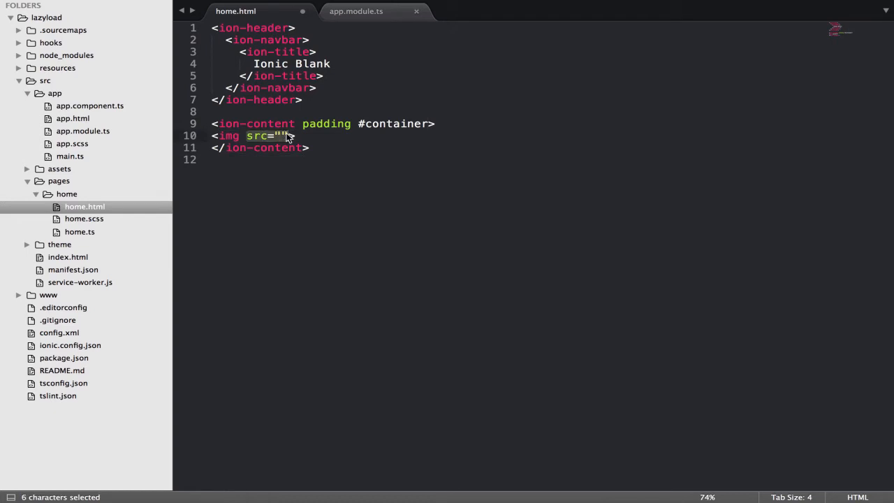
text([defaultImage]="https://www.placecage.com/1000/1000" [lazyLoad]="lazyLoadImage" [scrollObservable]="container.ionScroll")
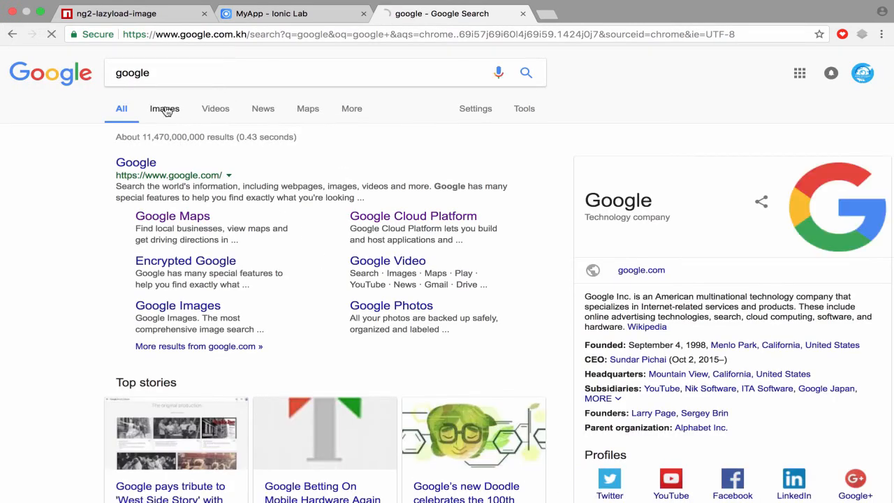
- Search Google Images for 'default img' and save a grey placeholder to the Desktop as download.png
click(164, 108)
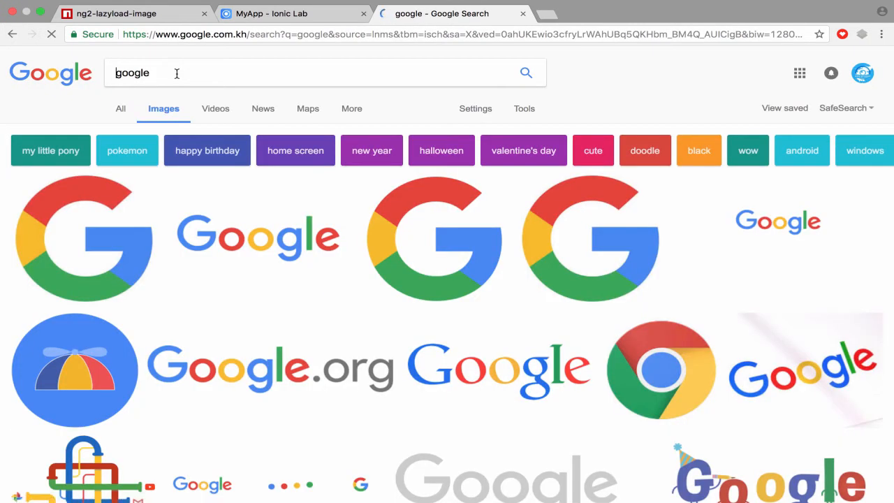
text(default img)
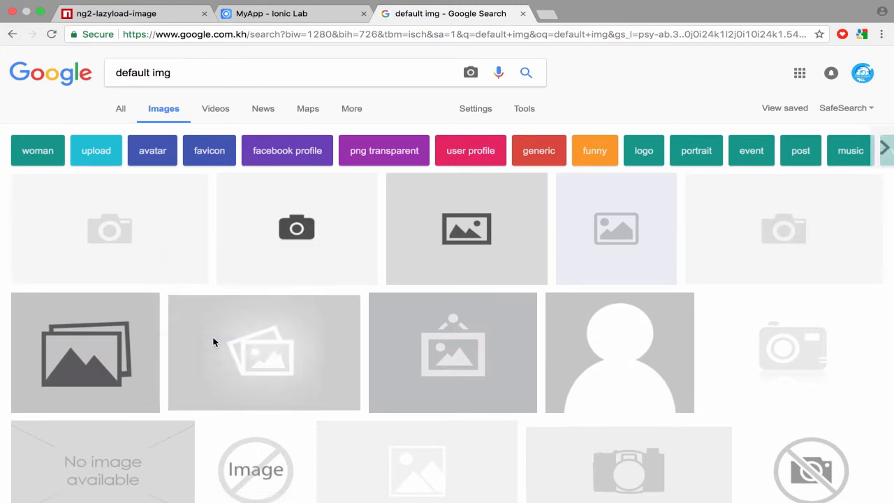
mouse_move(246, 257)
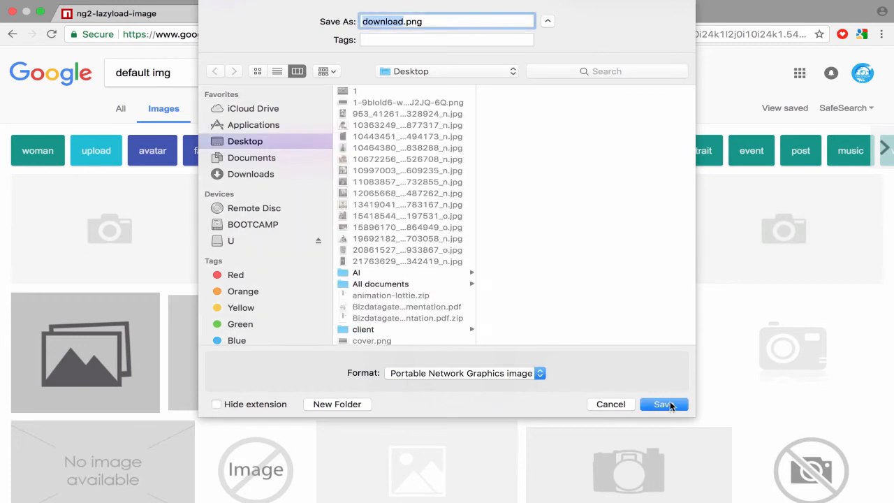
click(663, 404)
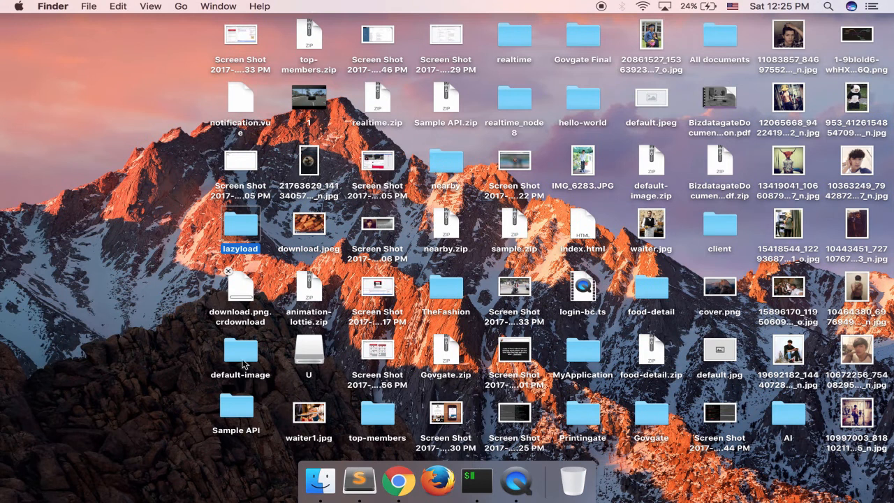
- Copy download.png into the lazyload project's assets folder, authorizing with the password
click(239, 286)
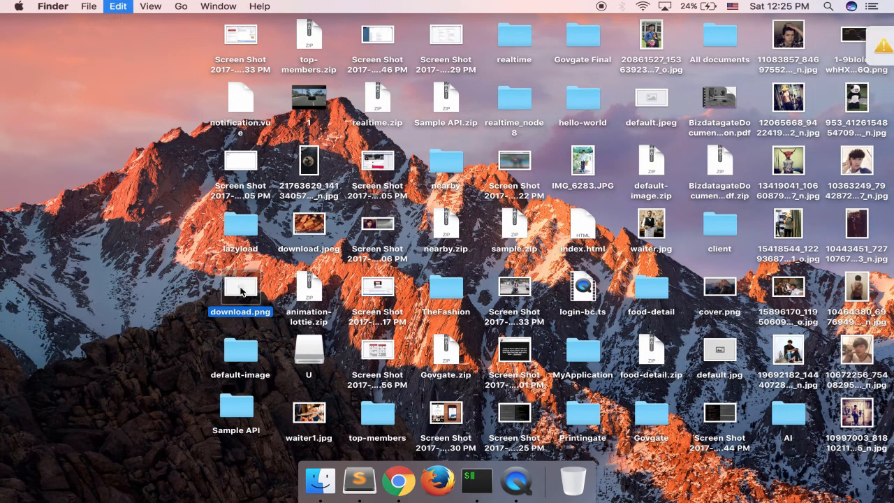
click(240, 223)
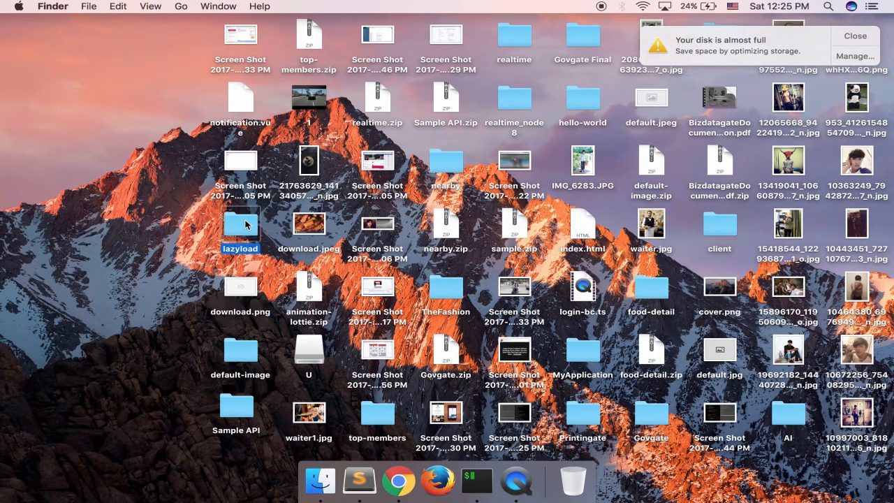
double_click(240, 224)
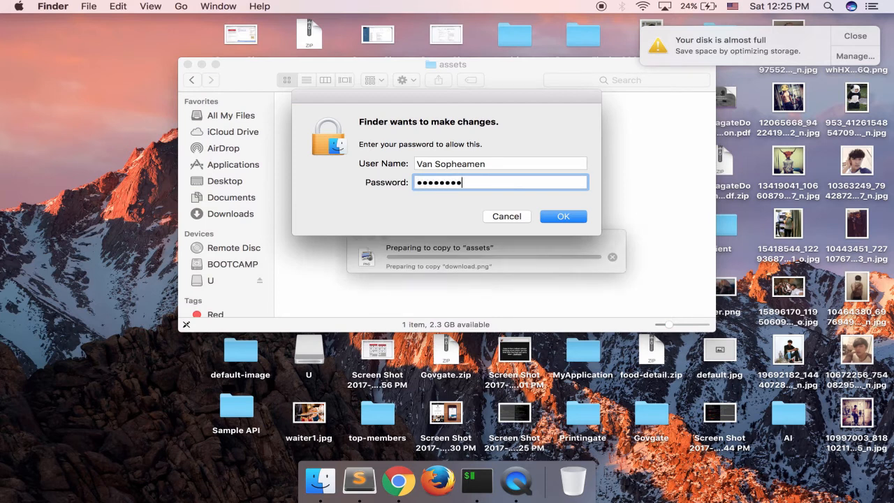
click(563, 215)
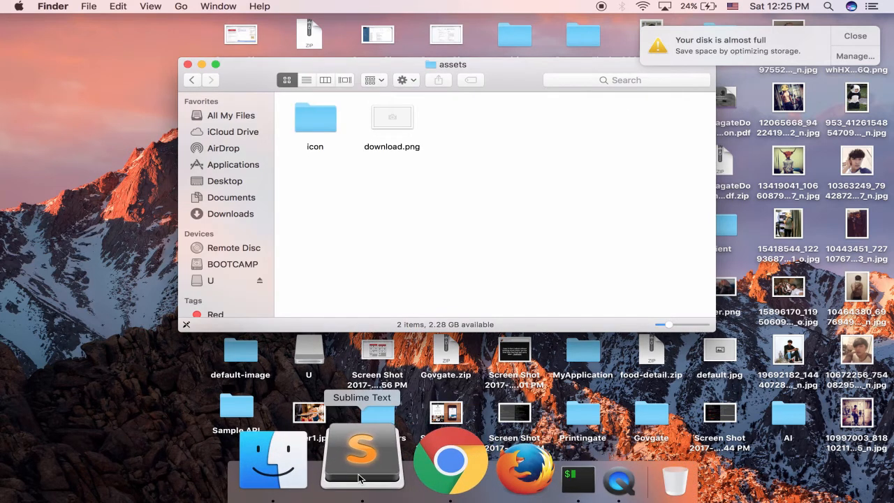
click(362, 457)
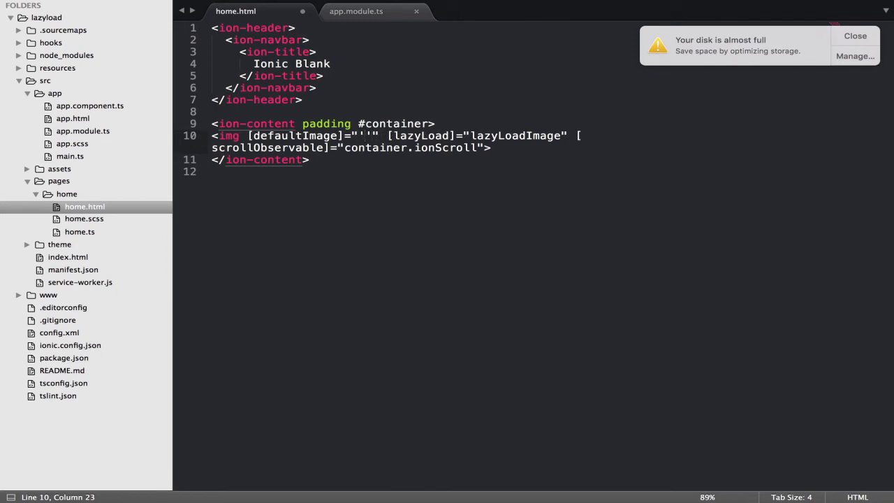
- Set the img defaultImage to 'assets/download.png' on line 10 and save home.html
text(assets/download.png)
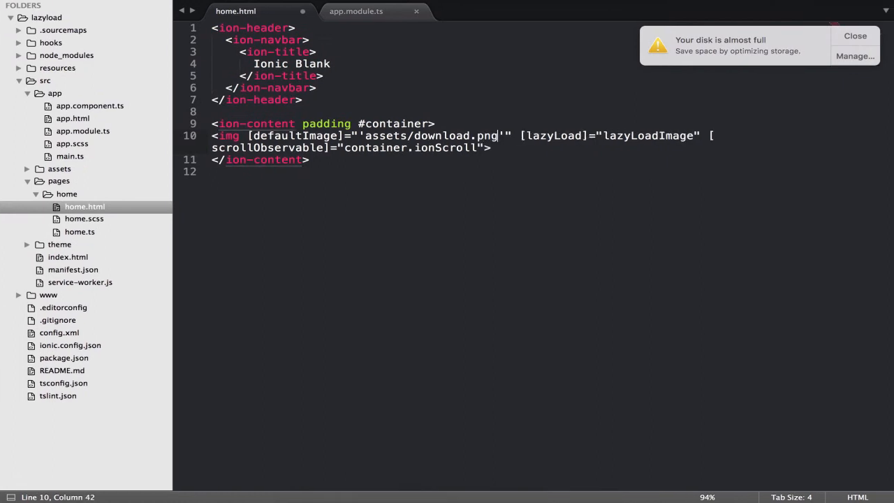
key(cmd+s)
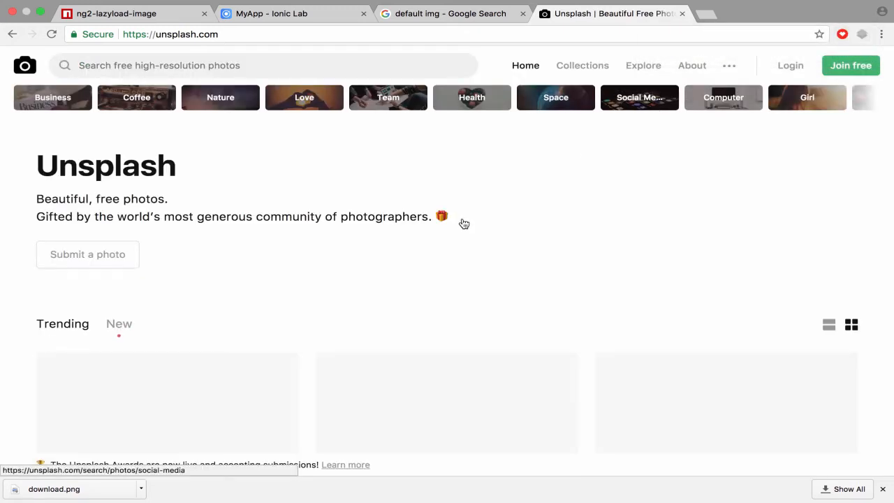
- Scroll Unsplash's trending photos and copy the sunlit coastline photo's image address
scroll(down, 3)
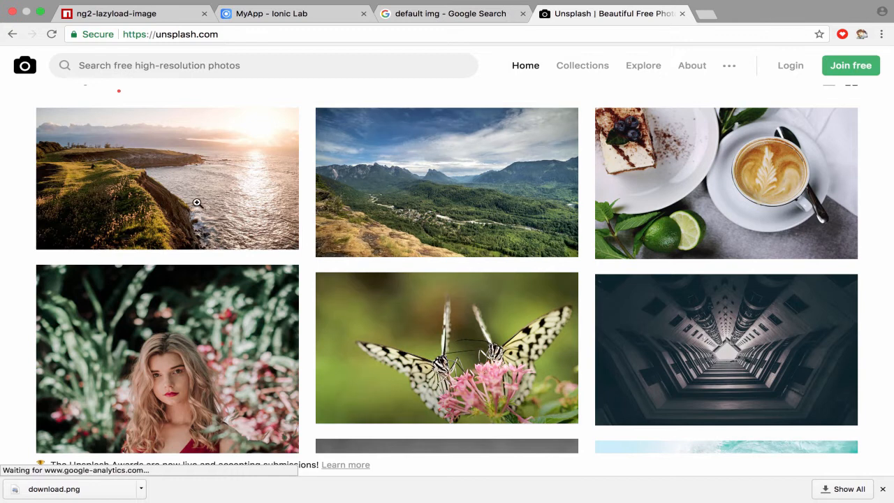
right_click(196, 202)
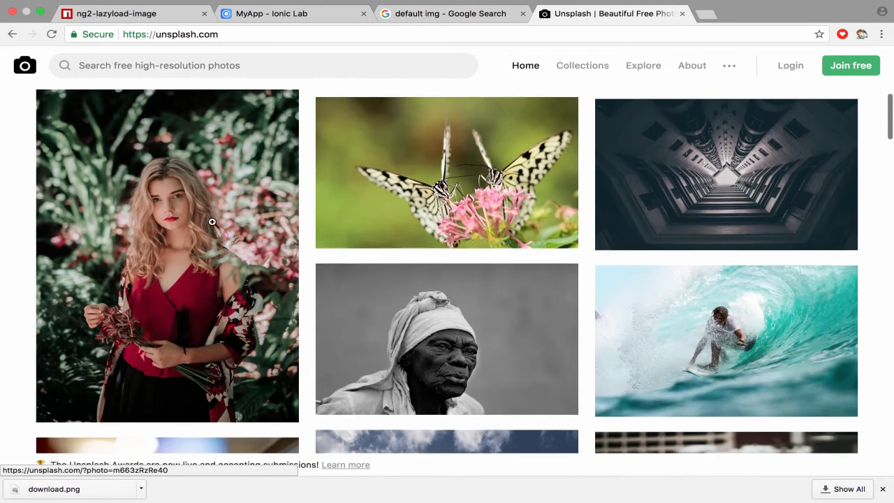
right_click(211, 222)
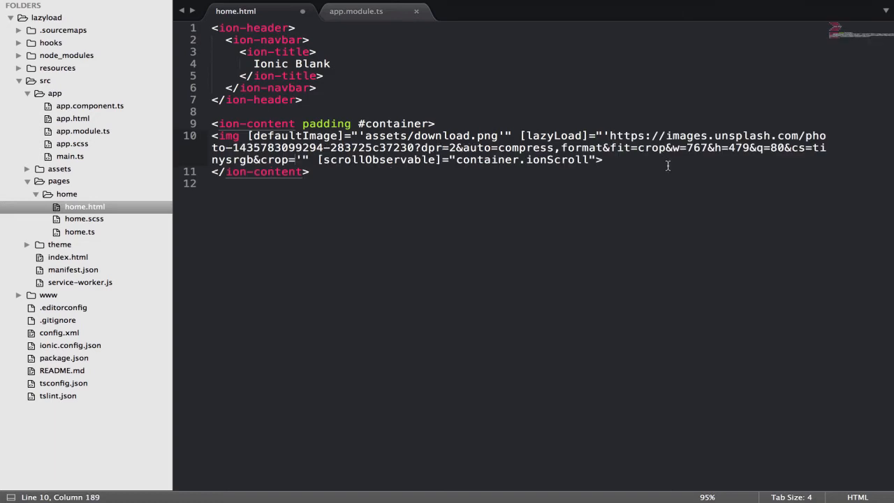
- Set lazyLoad to the Unsplash coastline URL, duplicate the img tag into four, and inspect it
key(cmd+s)
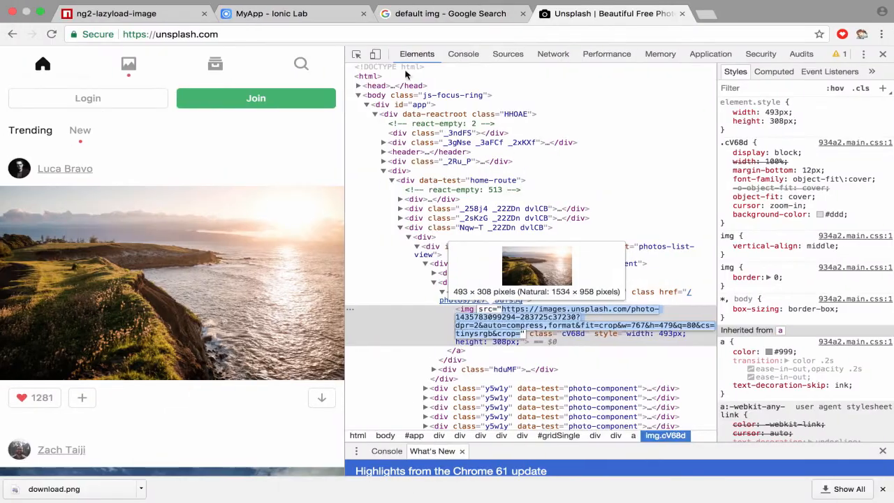
click(271, 13)
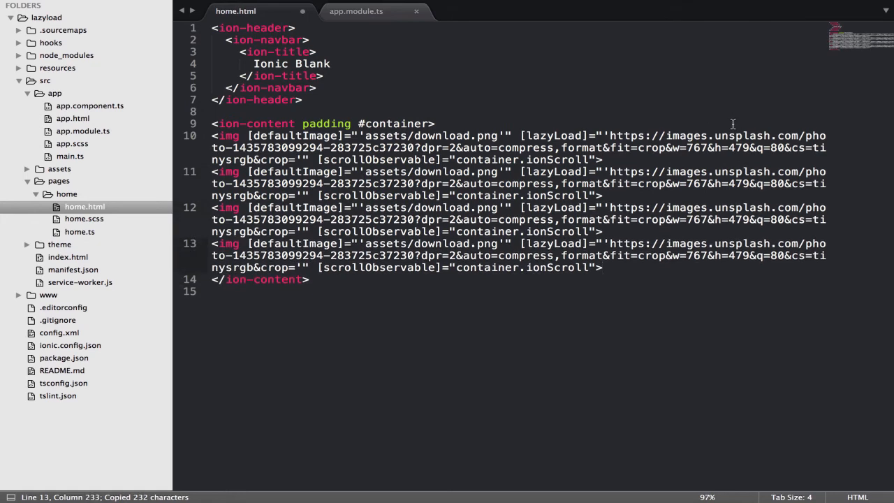
click(213, 172)
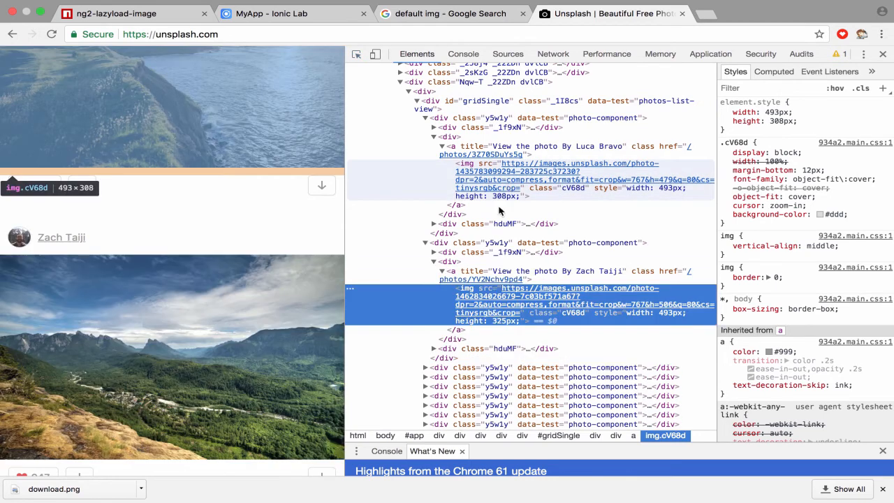
mouse_move(502, 303)
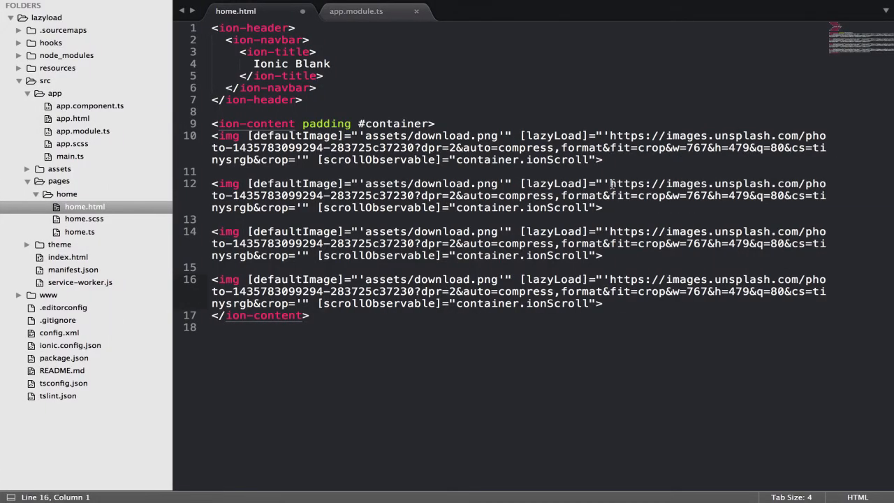
- Point the second img tag at the mountain valley photo and select the third tag's URL
drag(610, 183, 602, 195)
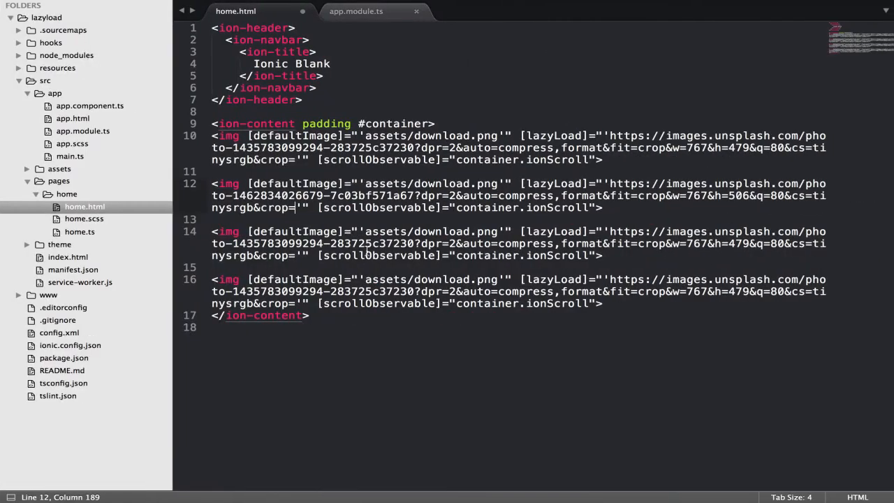
click(608, 231)
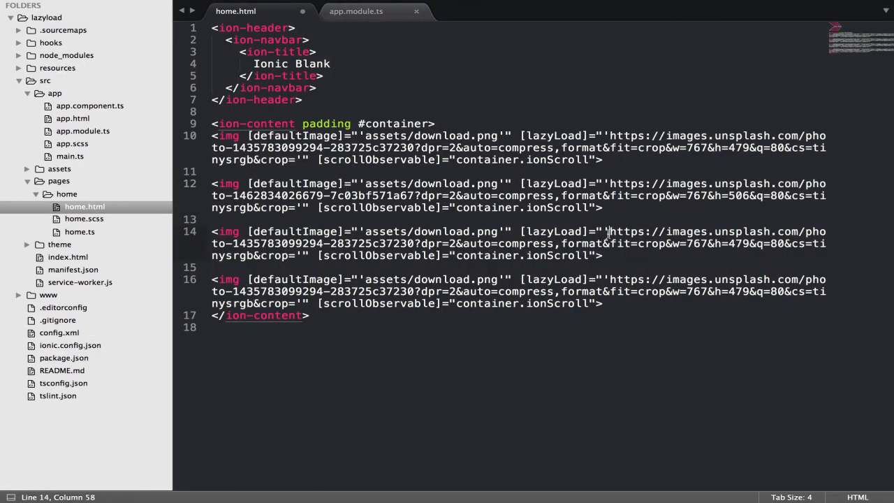
drag(609, 231, 299, 255)
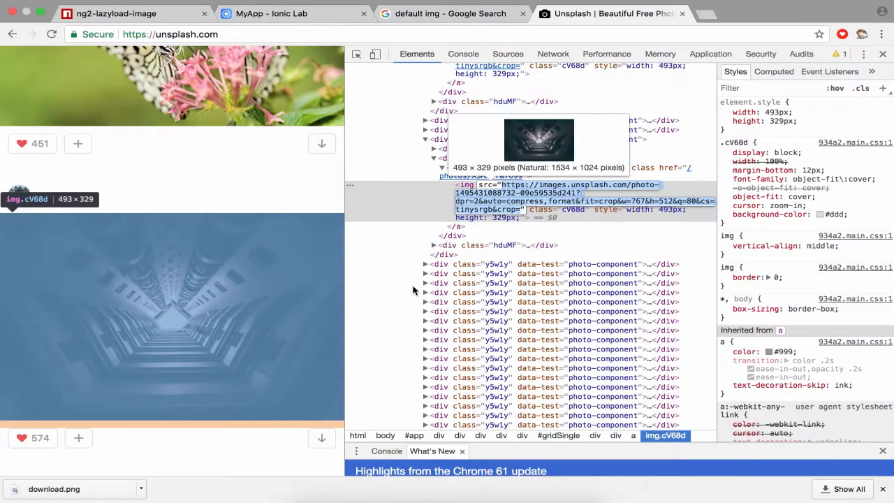
click(271, 14)
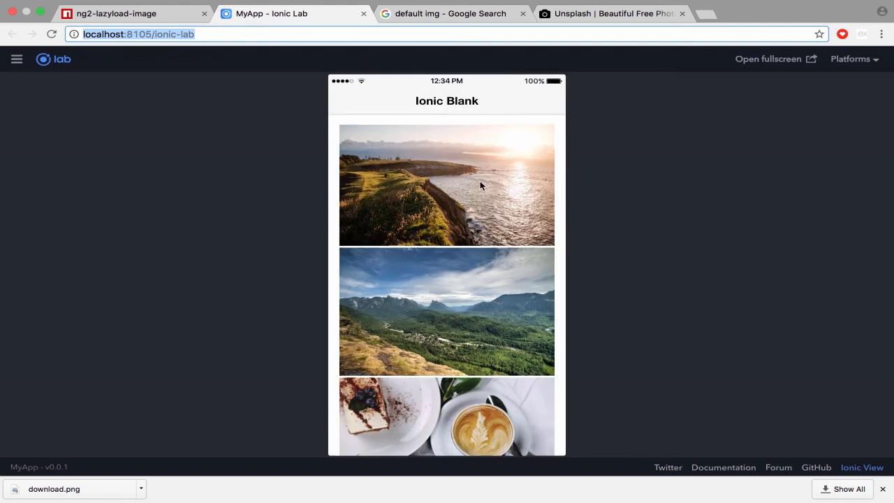
- Scroll the Ionic Lab phone preview through the coastline, mountain valley and coffee cards
scroll(down, 3)
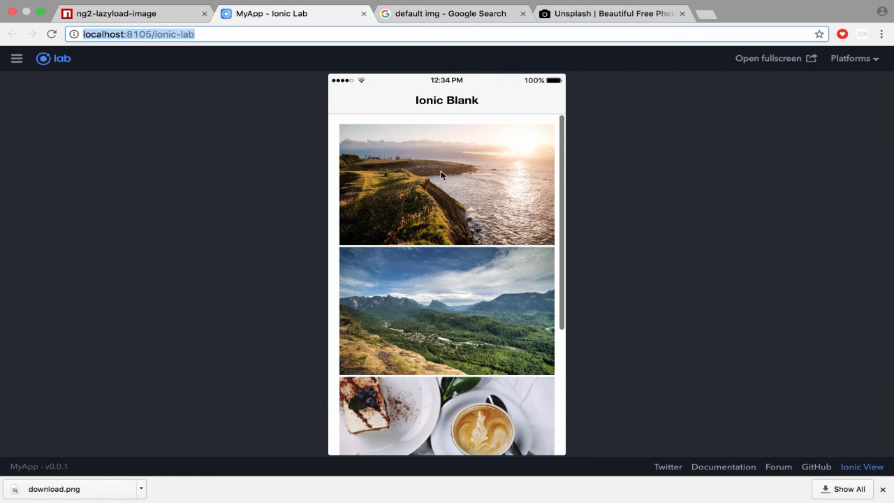
mouse_move(462, 286)
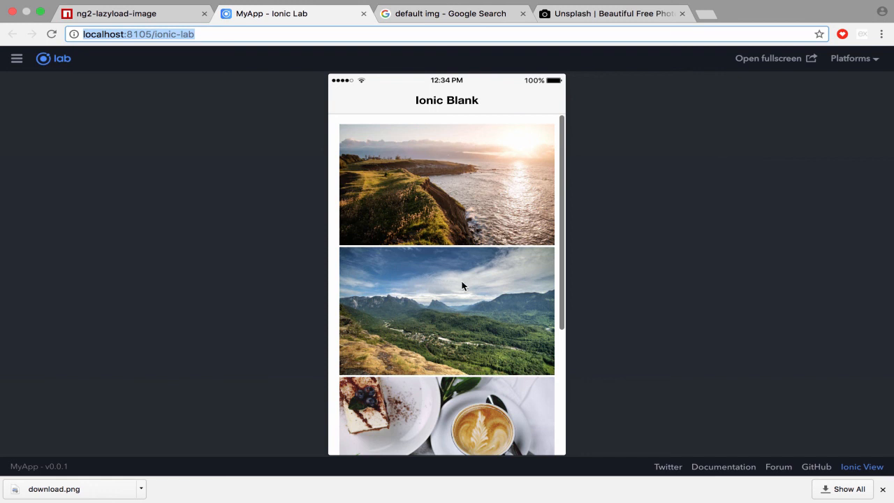
scroll(down, 3)
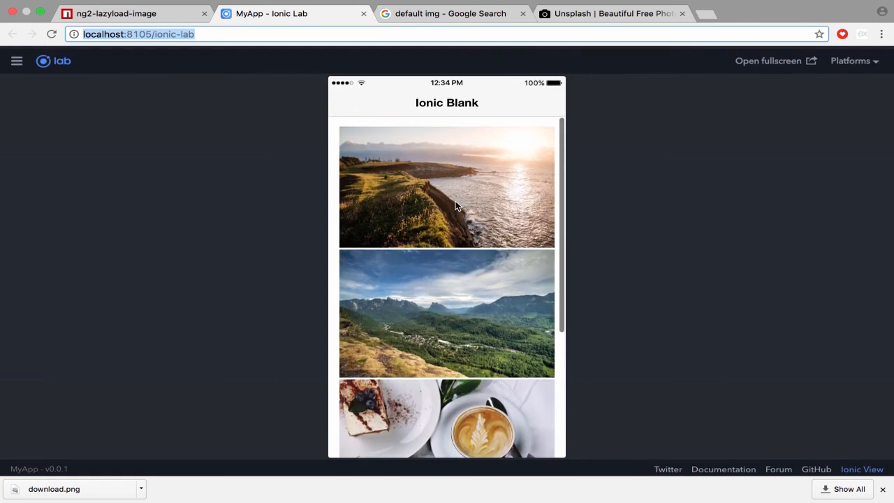
scroll(down, 3)
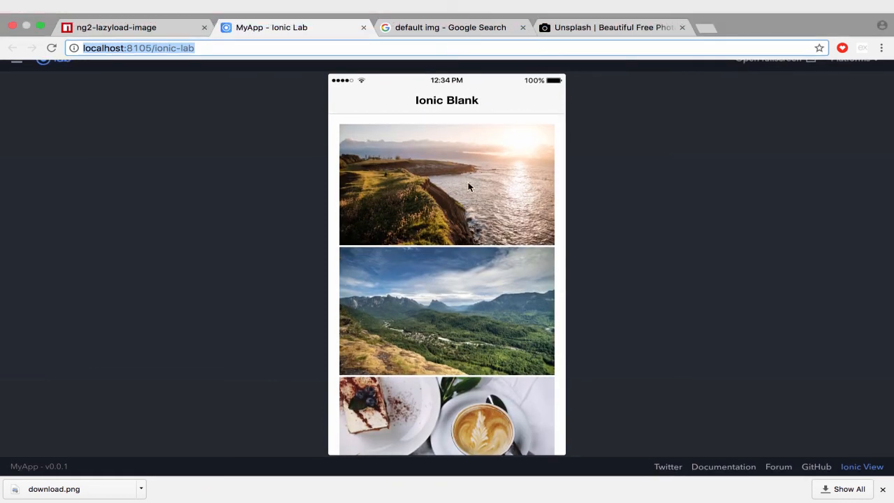